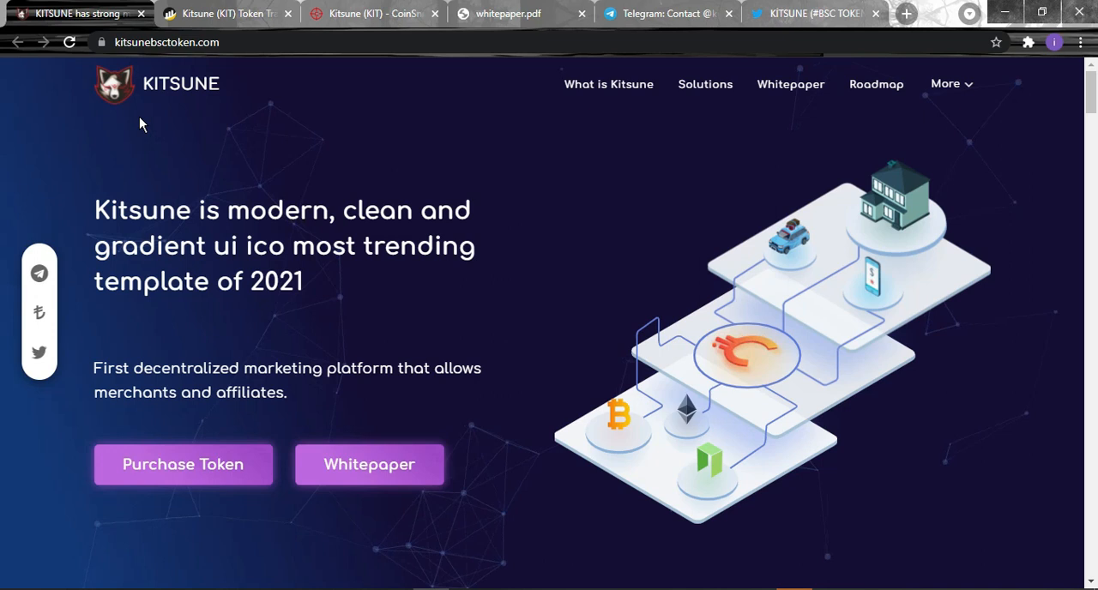
mouse_move(755, 211)
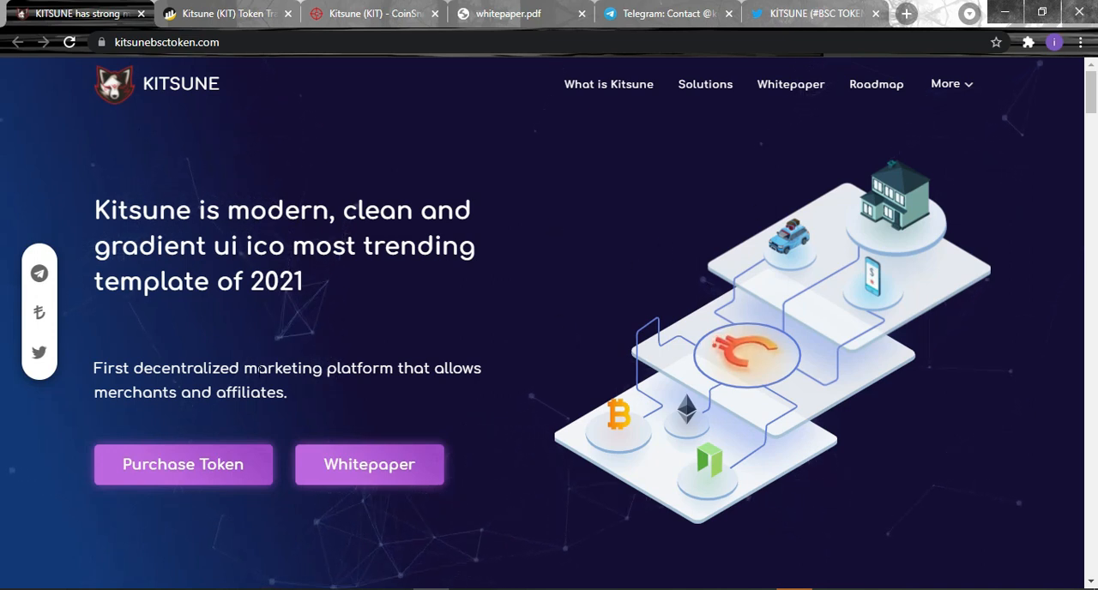
Open the six-page Kitsune whitepaper PDF at its fox-logo cover.
scroll("down", 3)
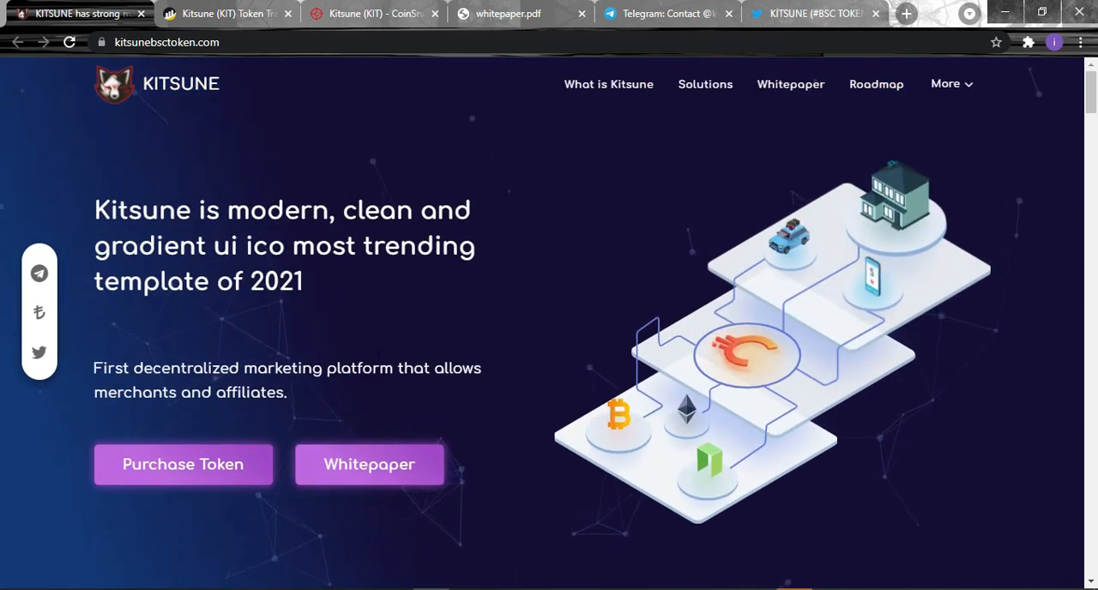
mouse_move(373, 452)
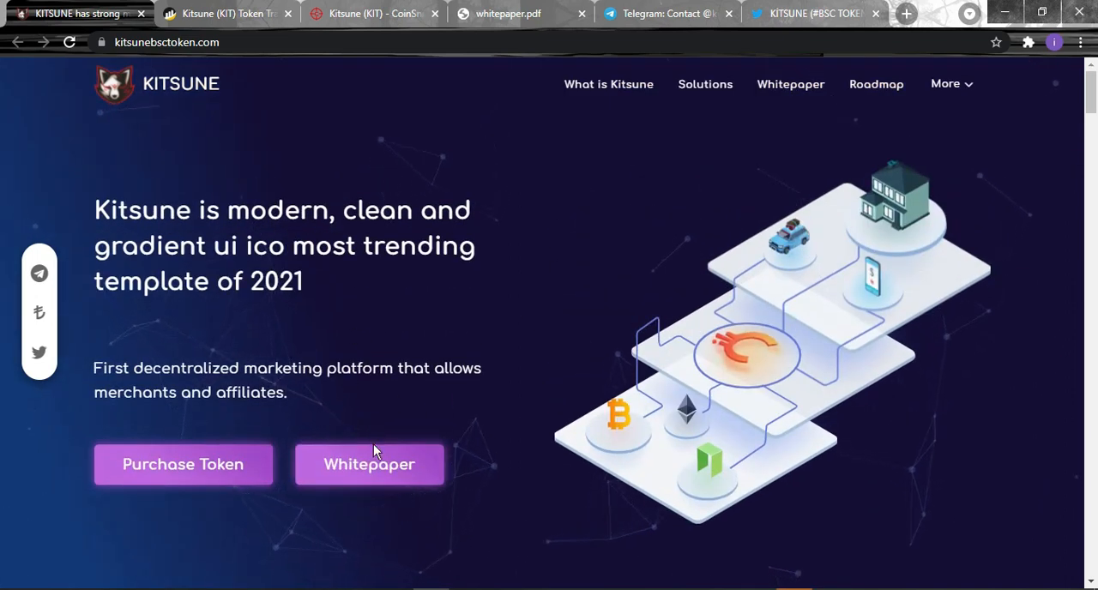
mouse_move(393, 477)
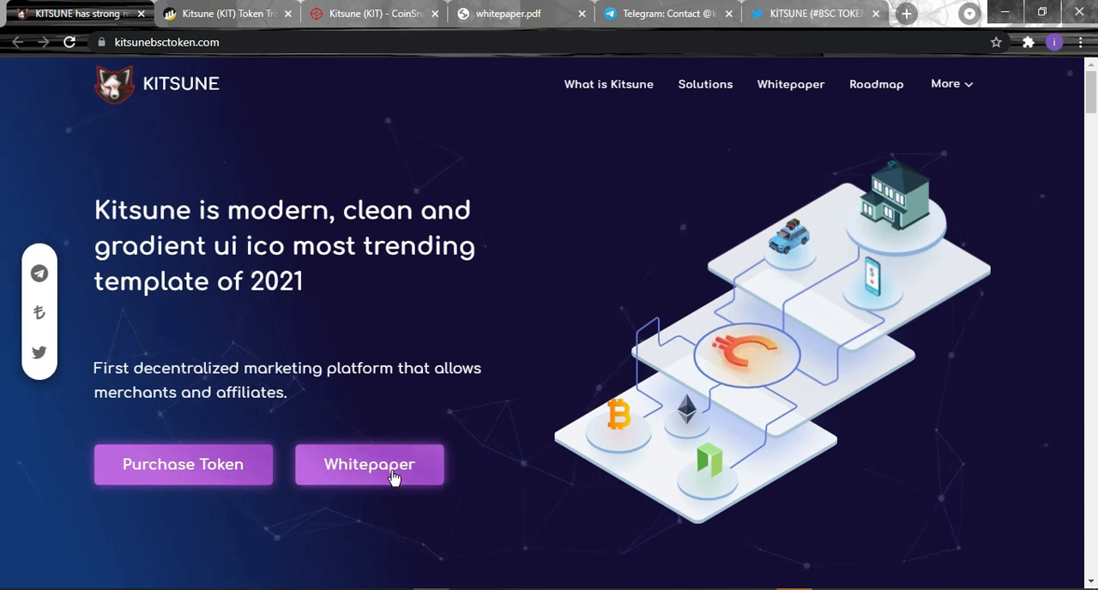
left_click(369, 464)
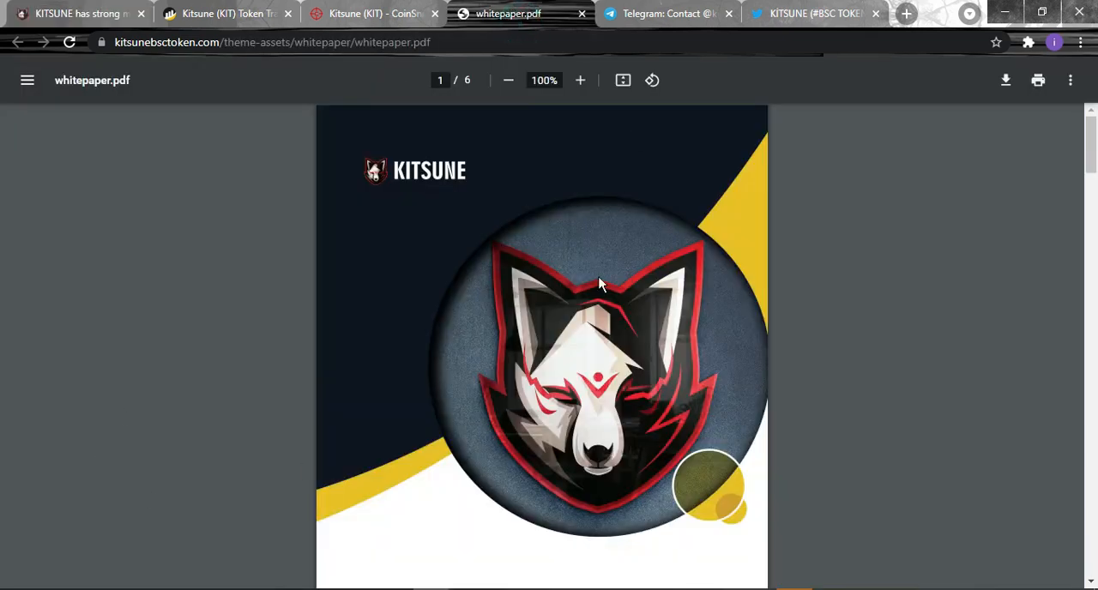
scroll("down", 3)
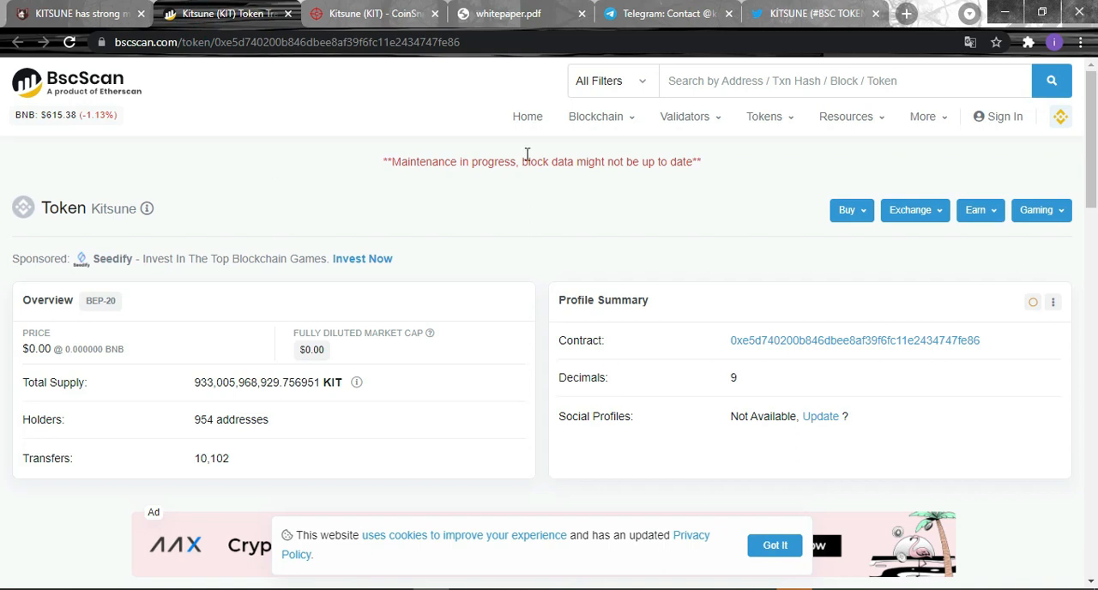
Review the BscScan Kitsune overview (954 holders, 10,102 transfers), then go to CoinSniper.
scroll("down", 3)
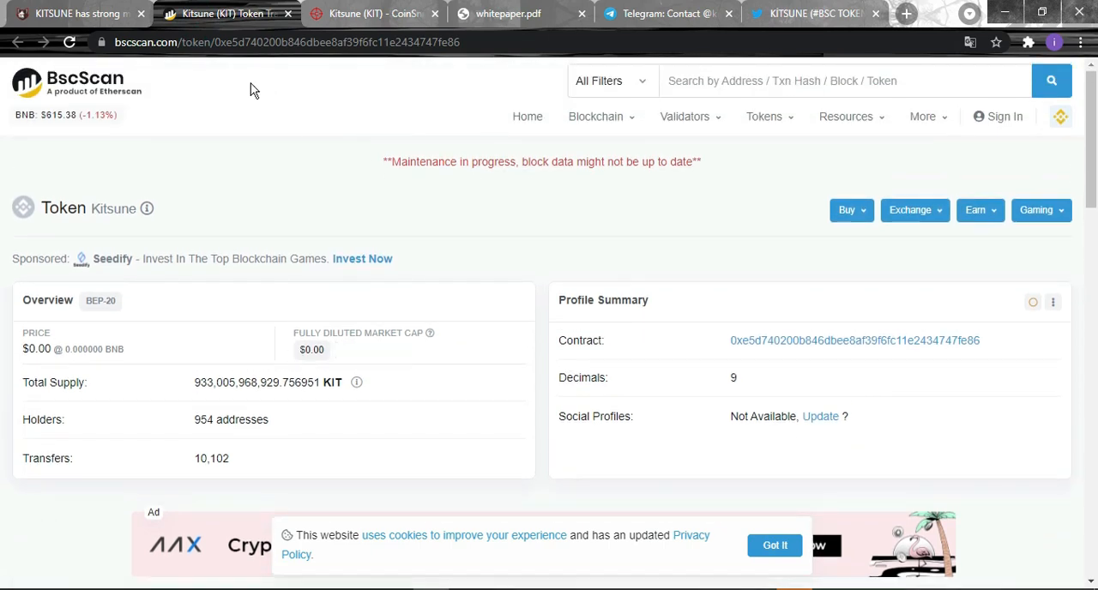
scroll("down", 3)
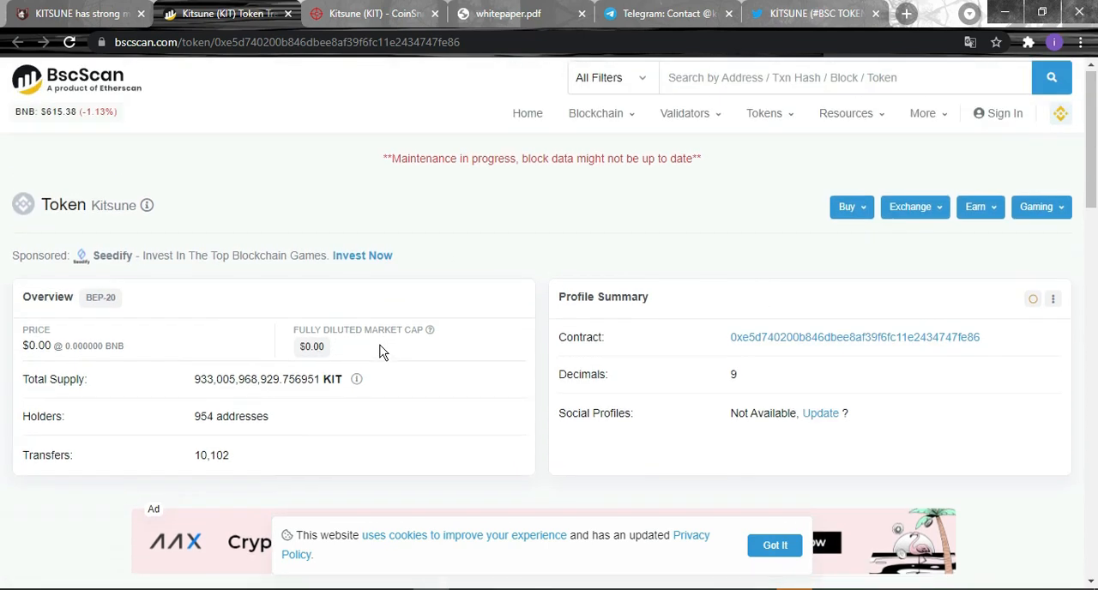
left_click(372, 13)
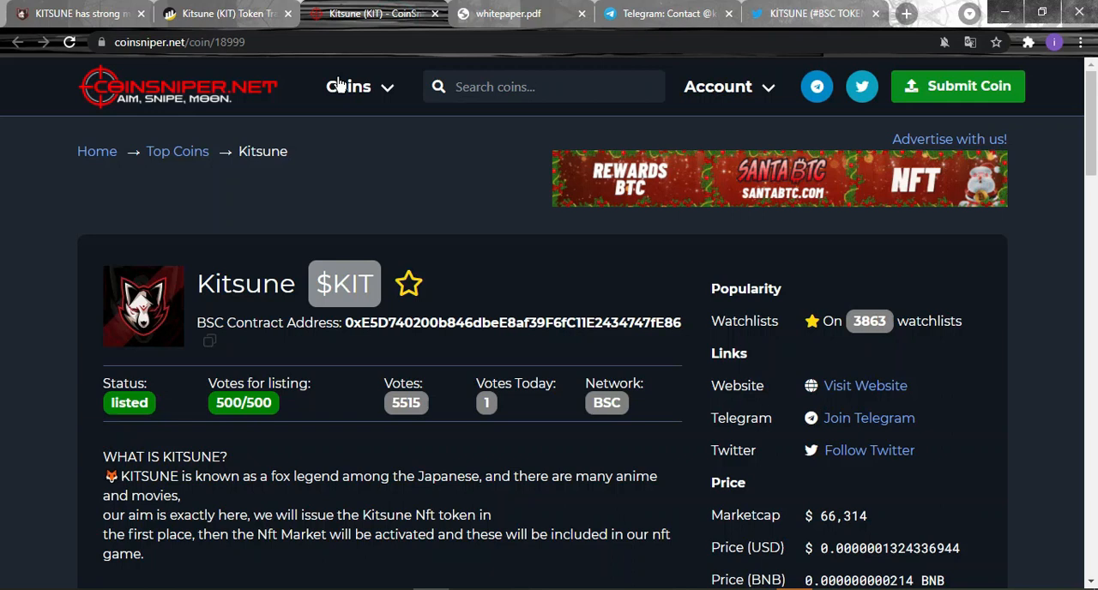
mouse_move(67, 263)
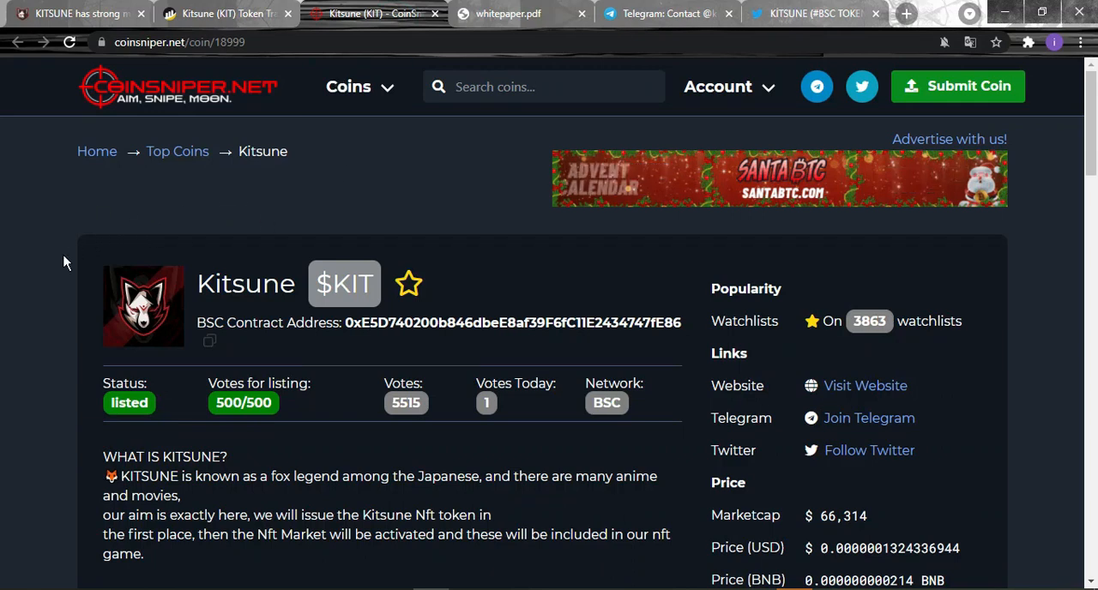
Read the CoinSniper Kitsune $KIT description and its meme-culture text.
scroll("down", 3)
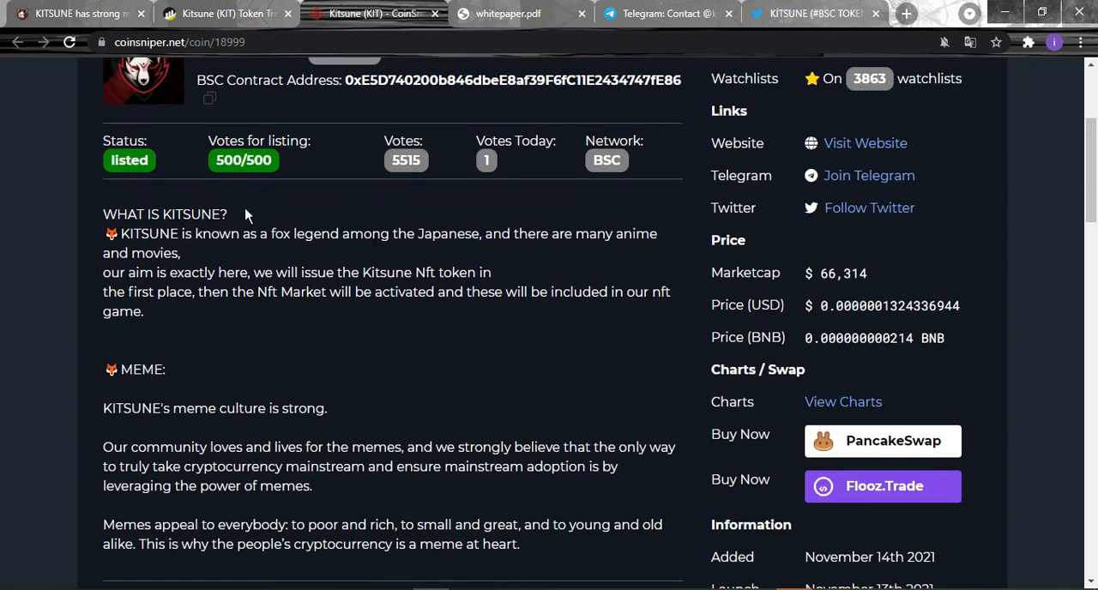
mouse_move(292, 139)
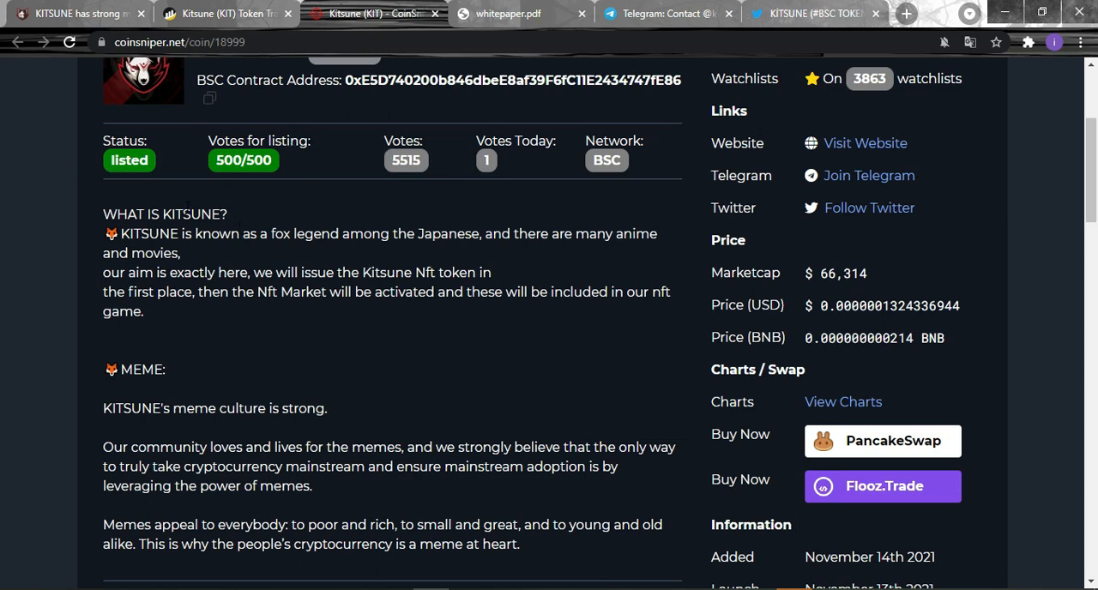
mouse_move(389, 207)
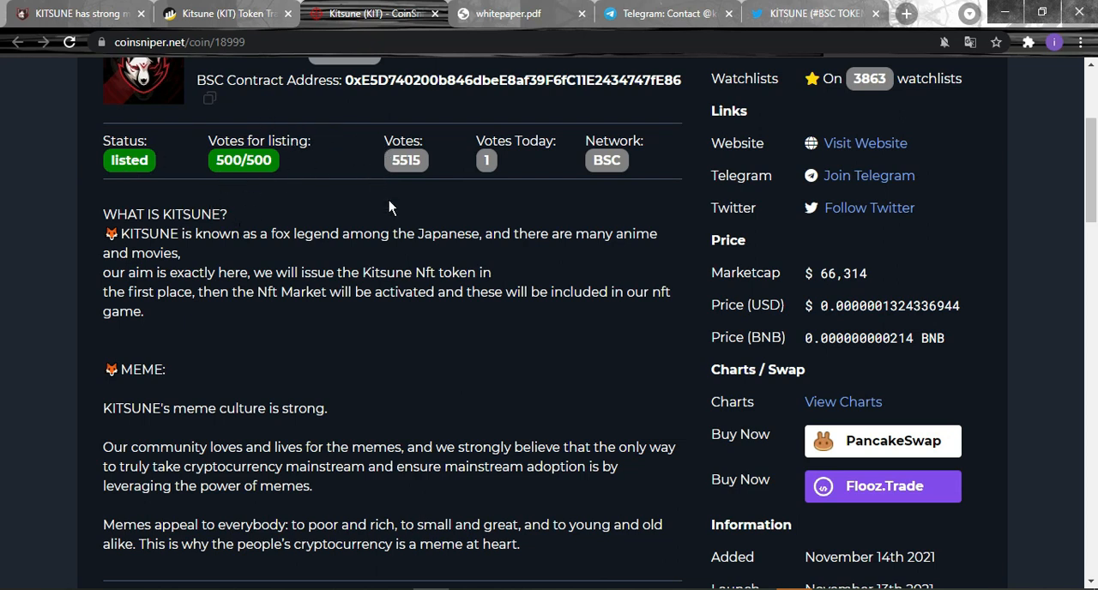
mouse_move(308, 217)
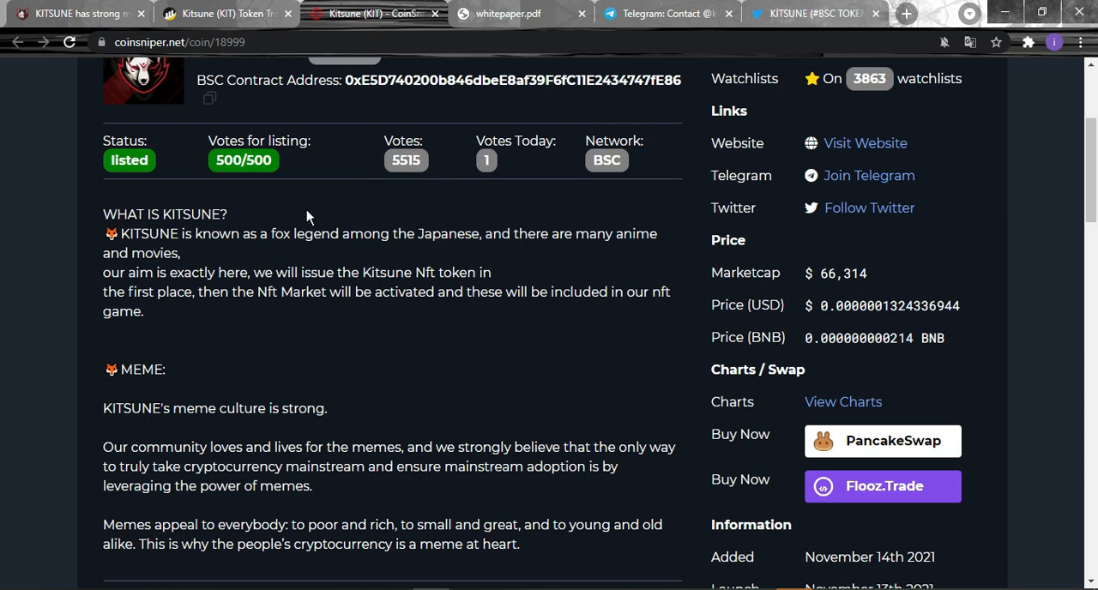
scroll("down", 3)
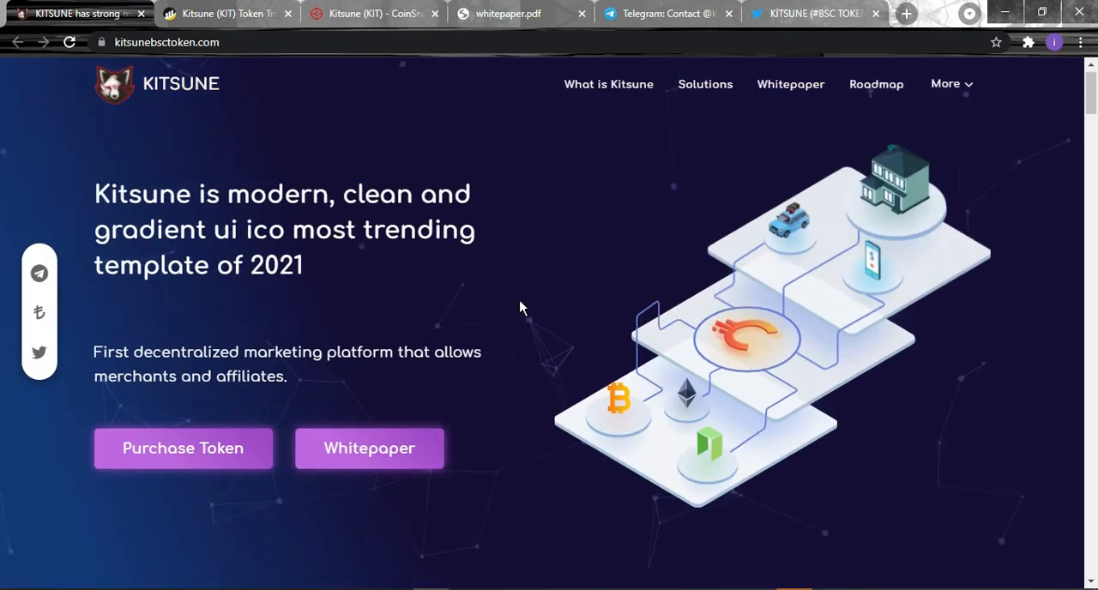
mouse_move(202, 433)
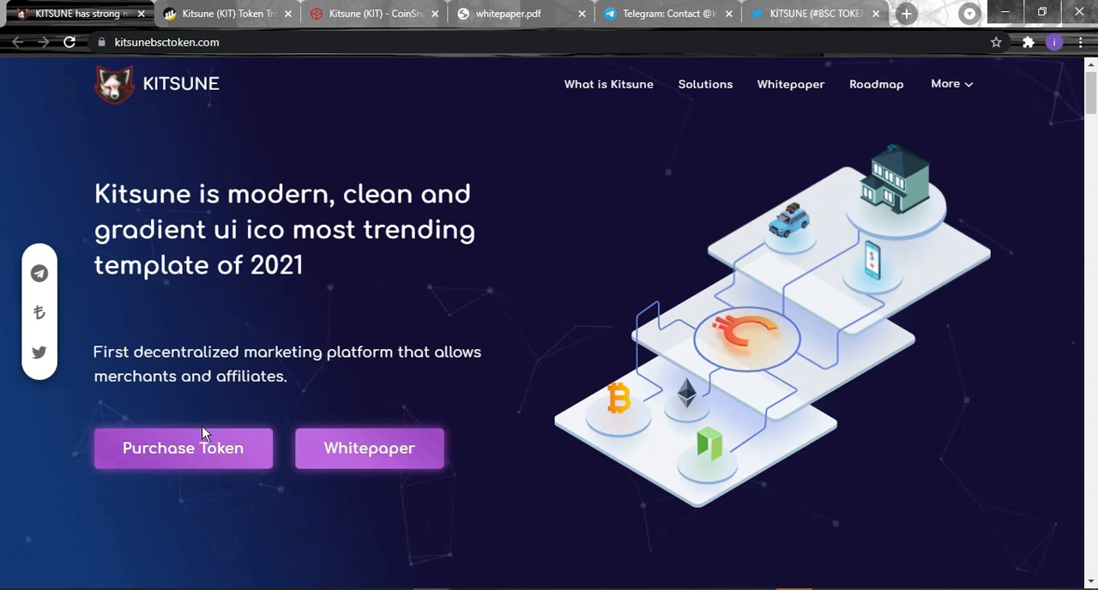
Scroll the Kitsune homepage through What is Kitsune and the trading platform to Kitsune & Solutions.
scroll("down", 3)
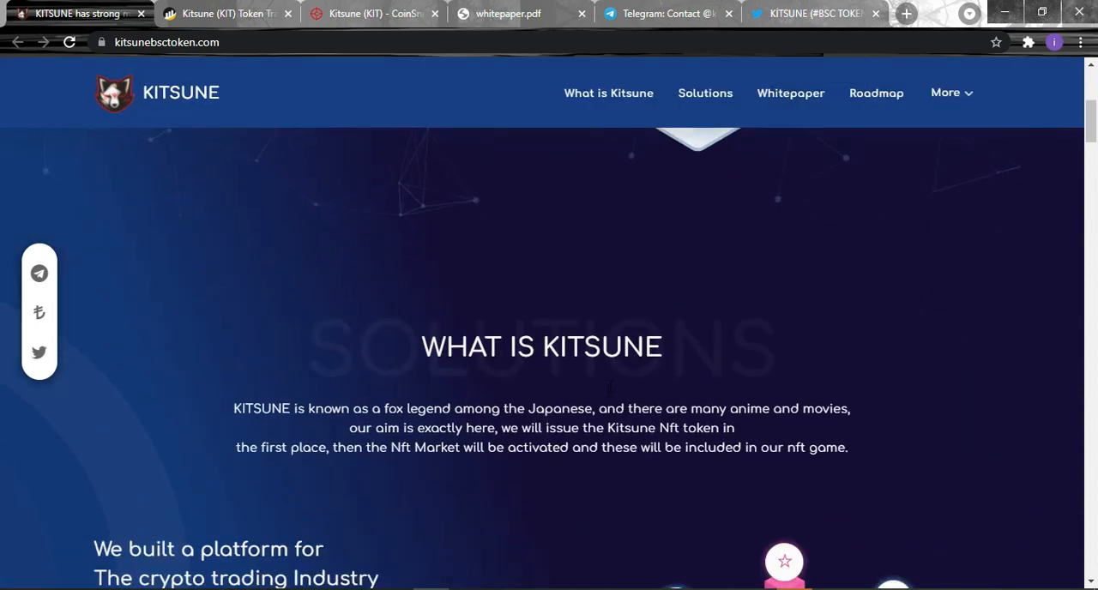
scroll("down", 3)
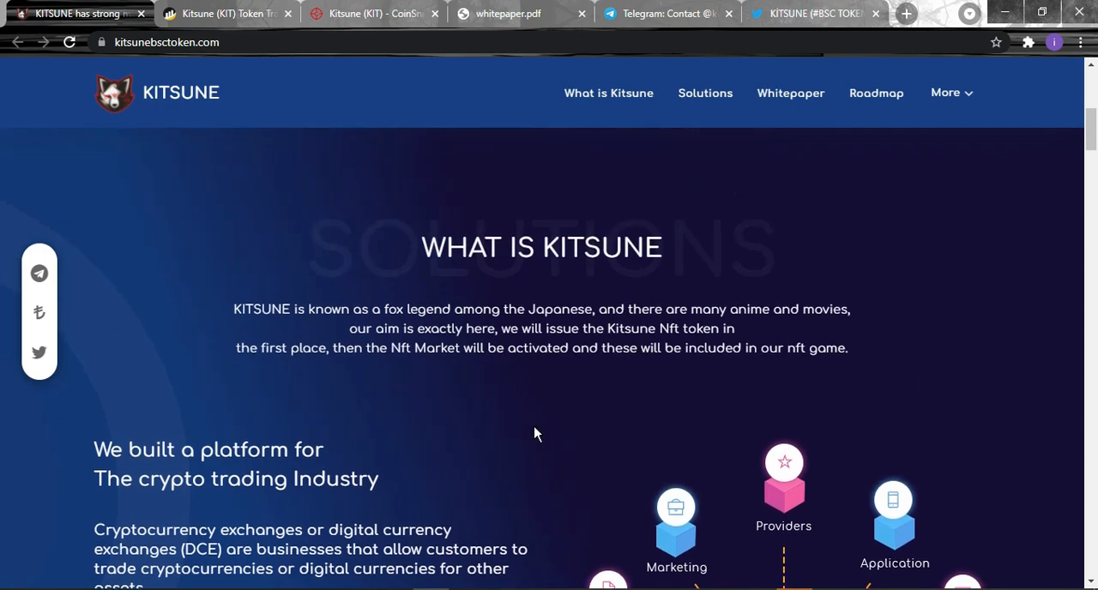
scroll("down", 3)
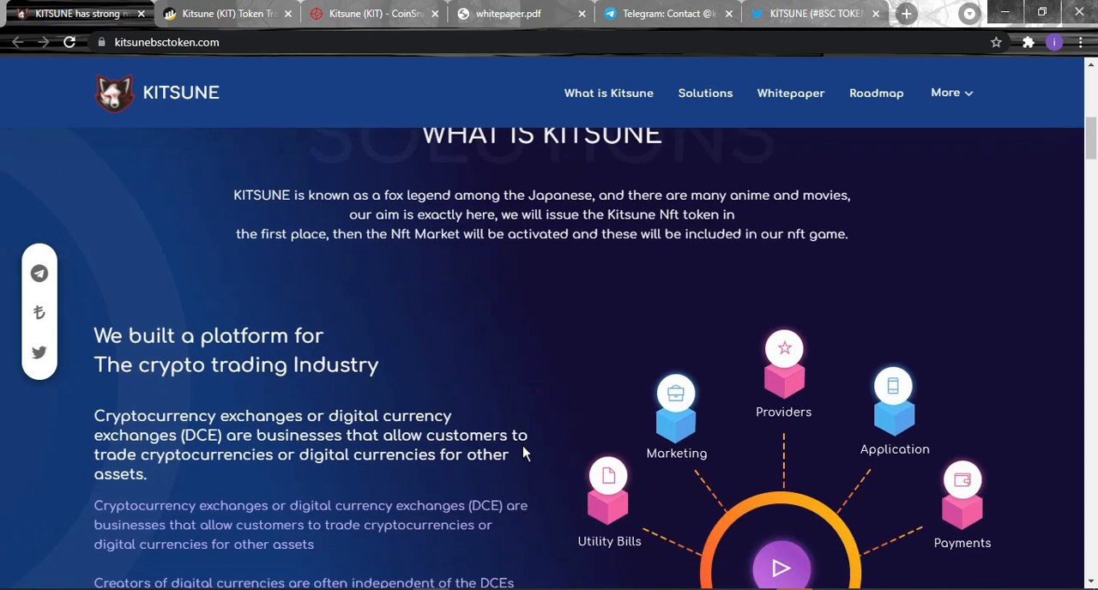
scroll("down", 3)
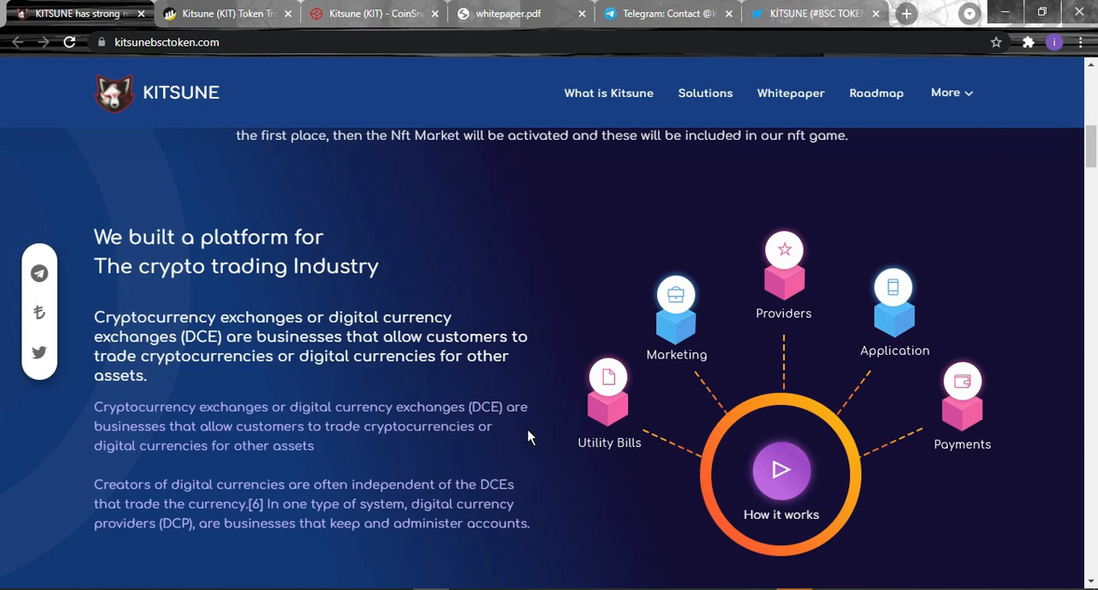
mouse_move(544, 452)
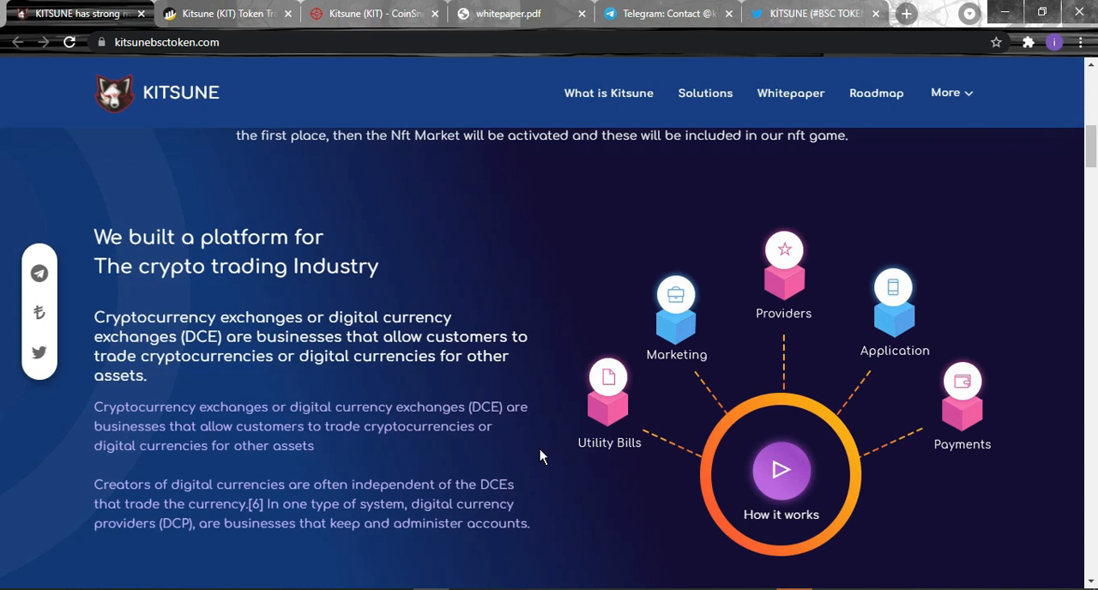
scroll("down", 3)
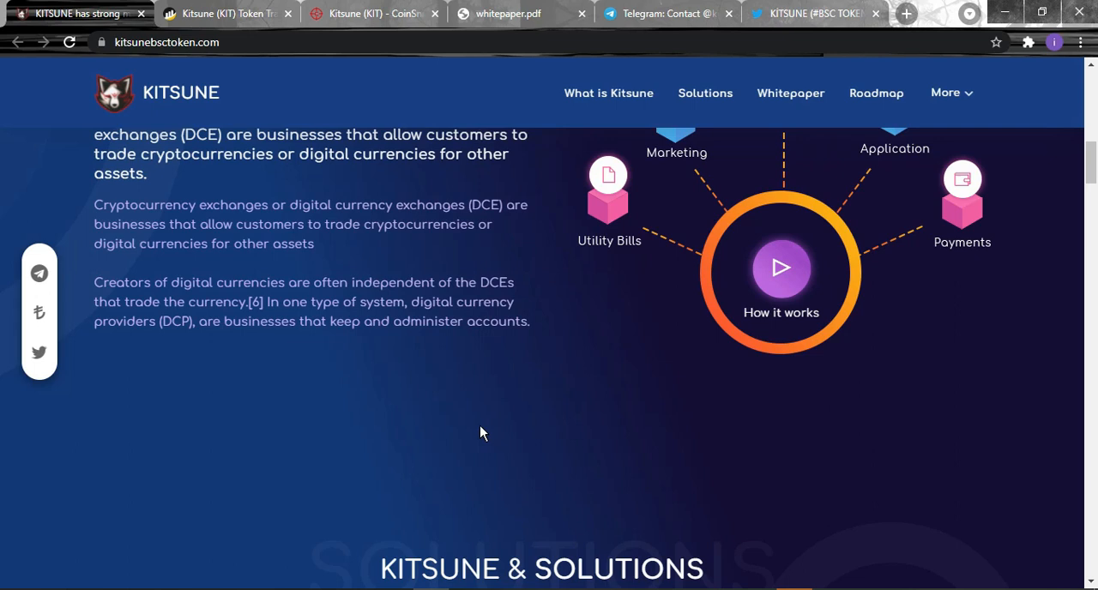
mouse_move(468, 400)
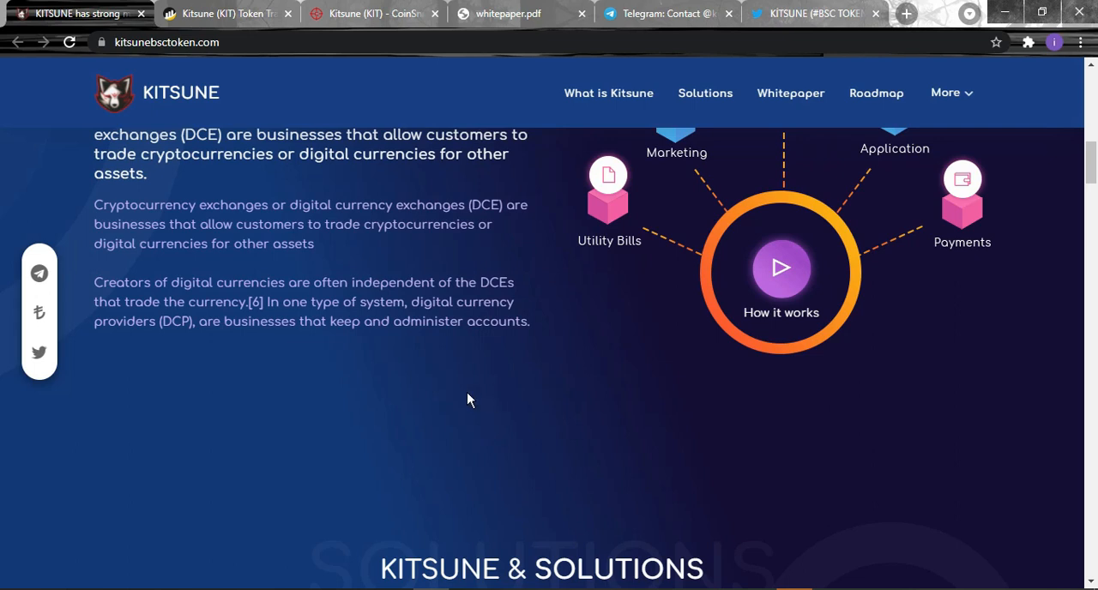
mouse_move(282, 390)
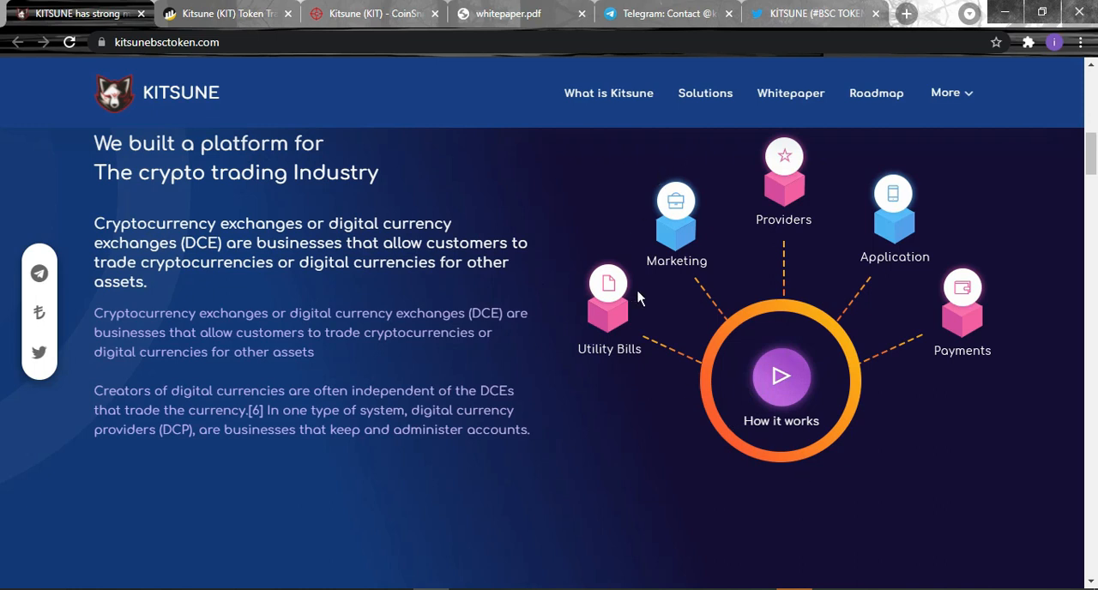
mouse_move(4, 337)
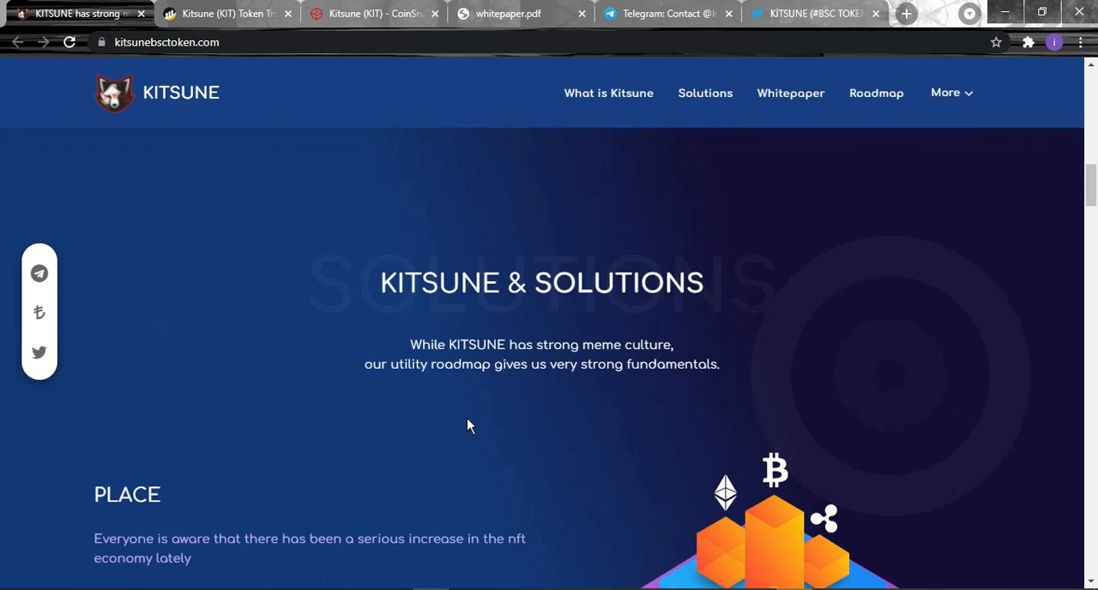
Scroll down through the PLACE and SWAP sections of the Kitsune homepage.
scroll("down", 3)
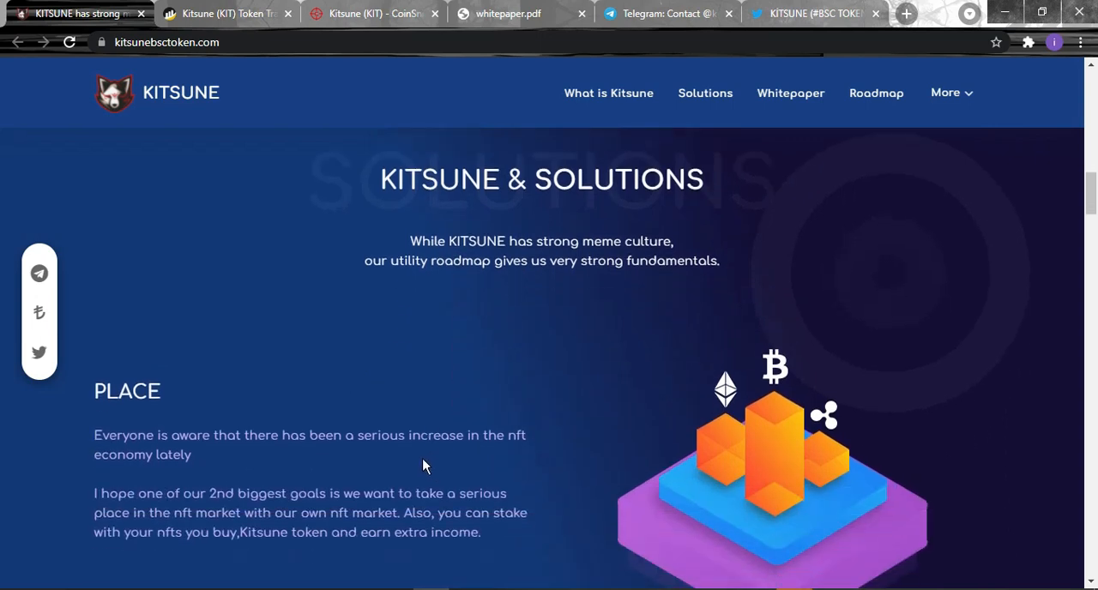
mouse_move(361, 326)
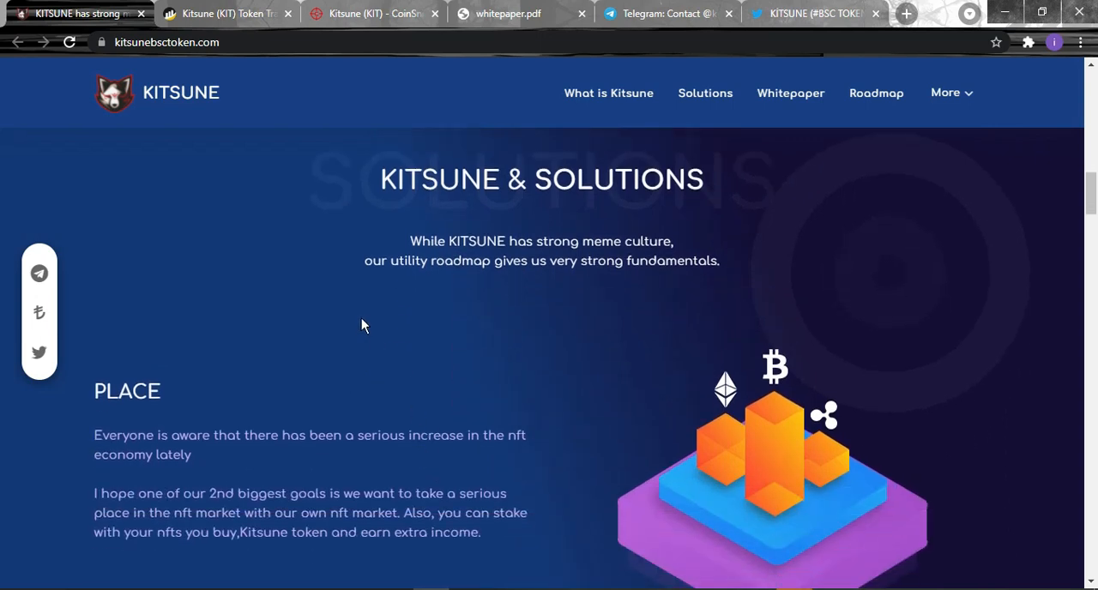
mouse_move(361, 347)
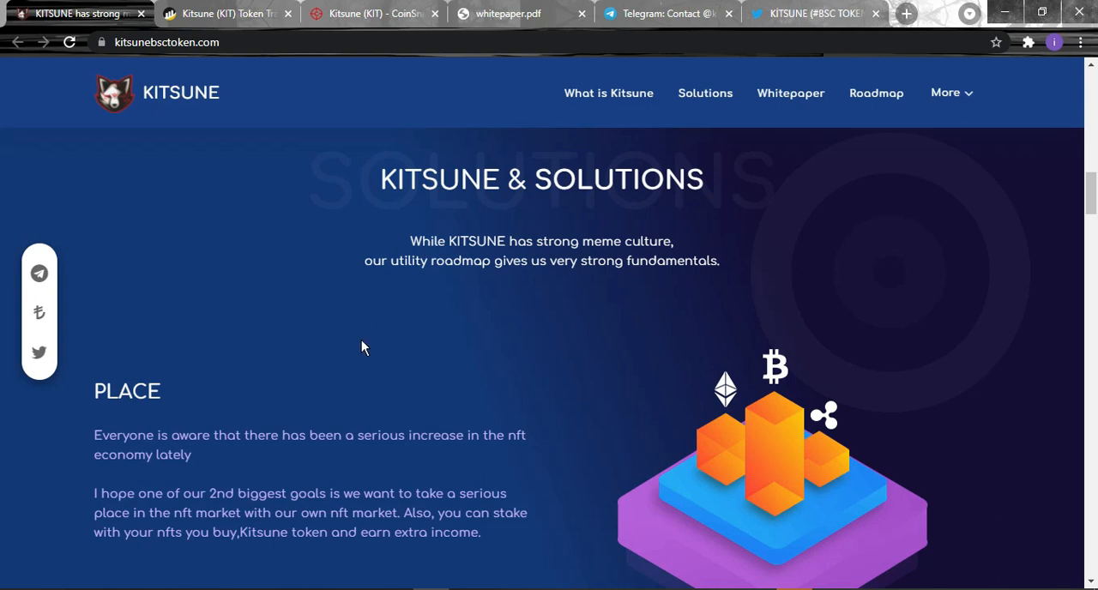
scroll("down", 3)
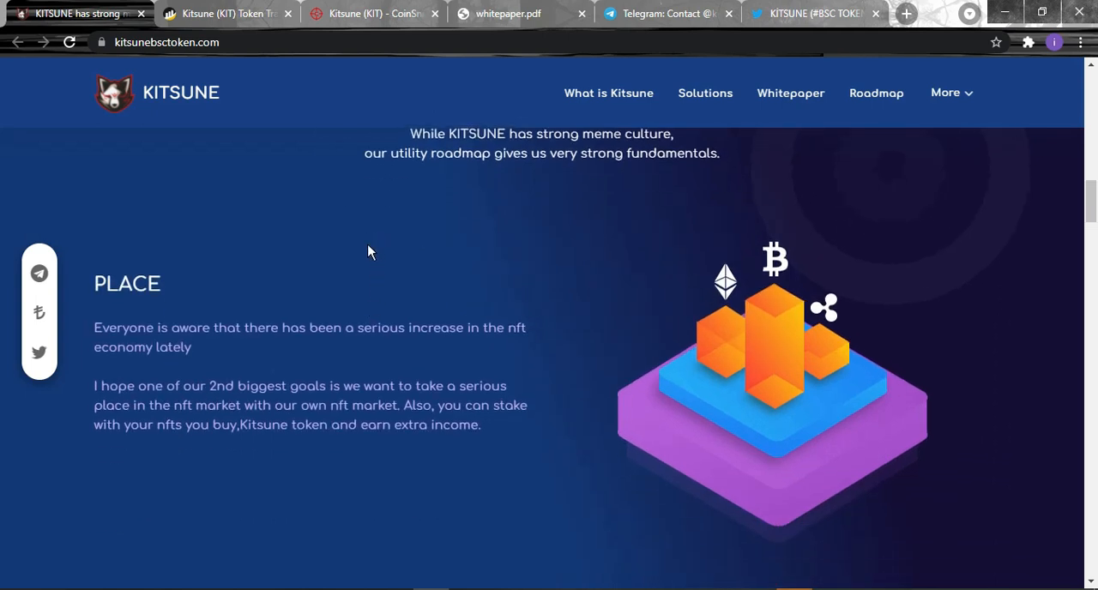
scroll("down", 3)
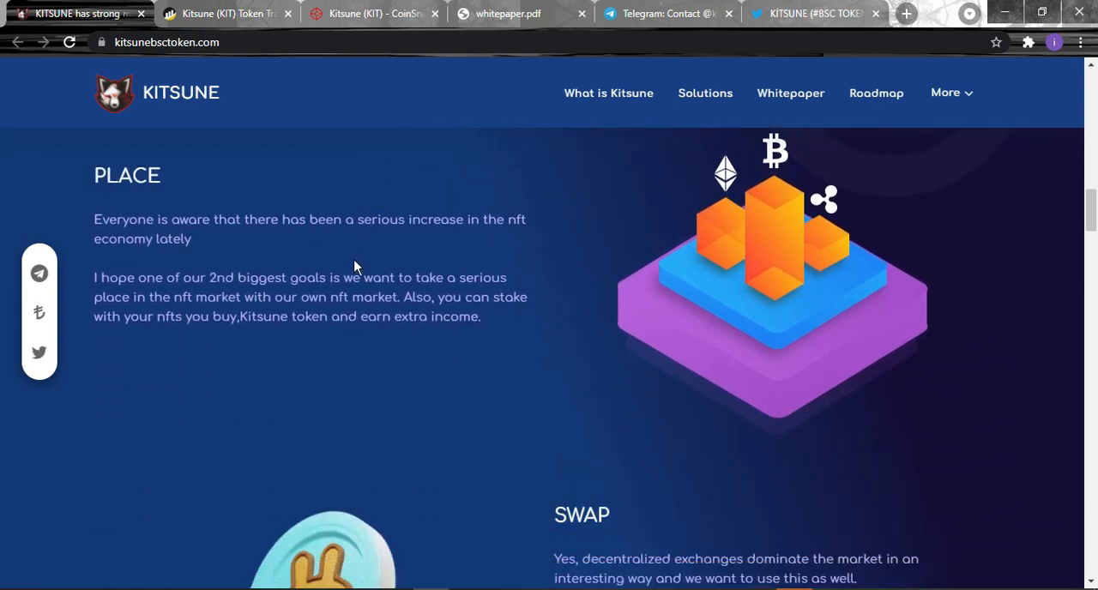
mouse_move(574, 237)
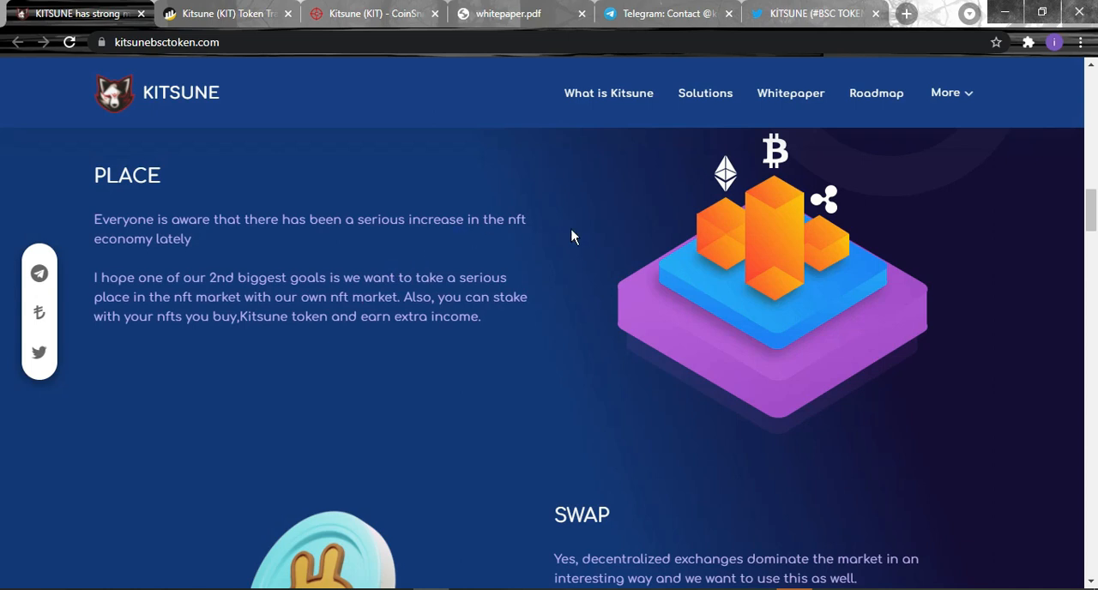
mouse_move(566, 245)
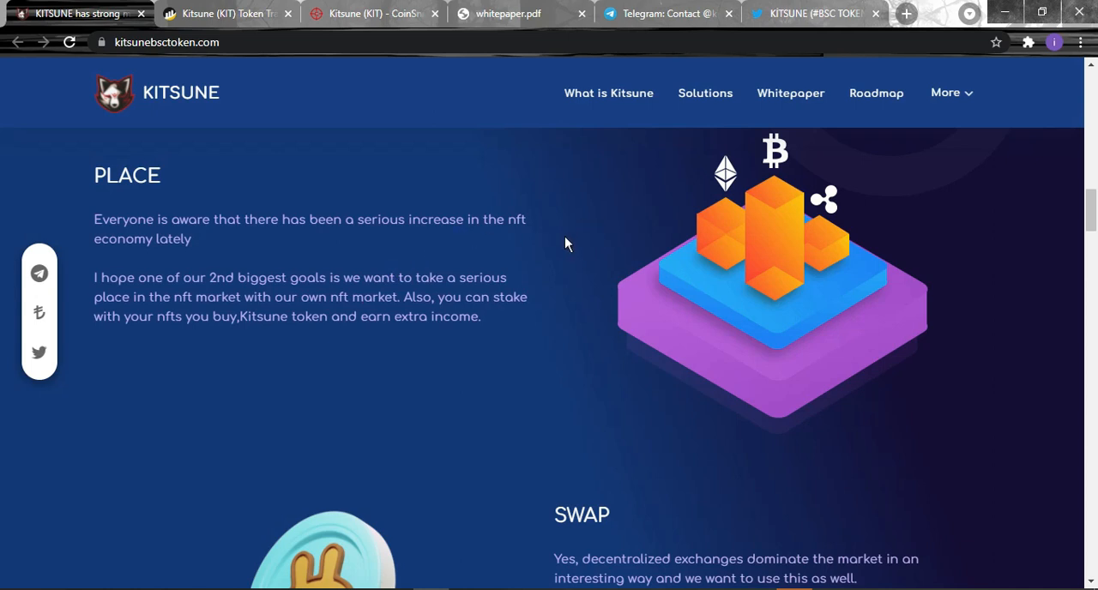
scroll("down", 3)
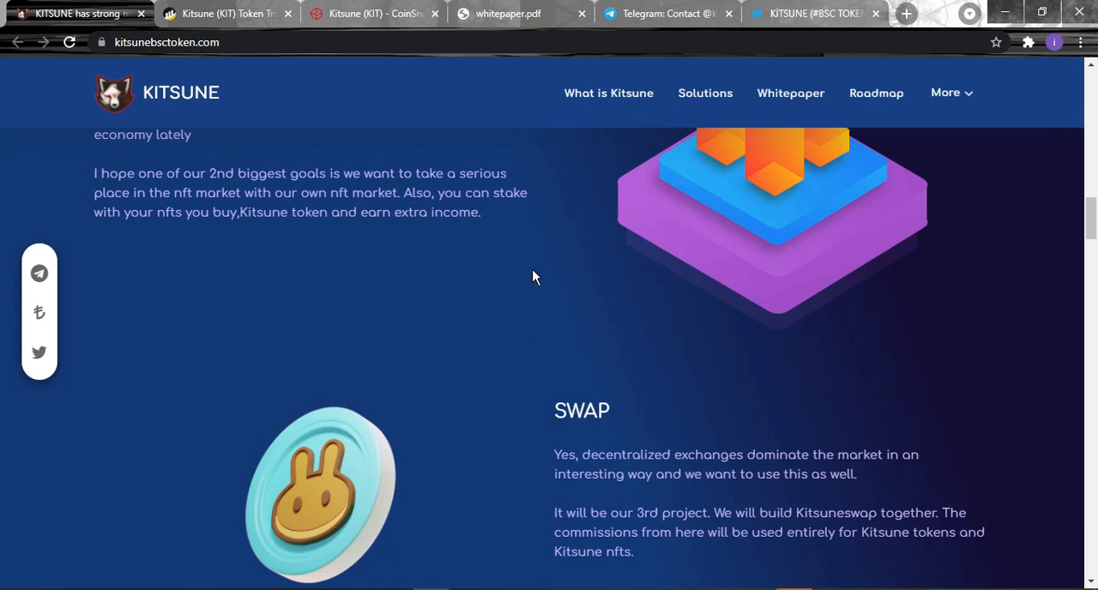
mouse_move(528, 263)
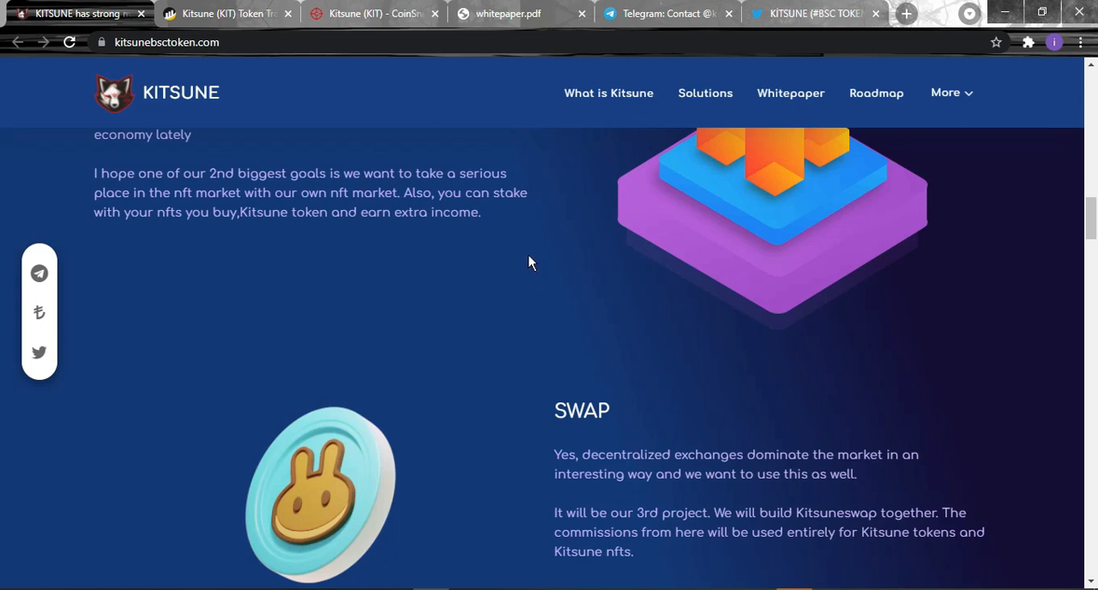
mouse_move(542, 282)
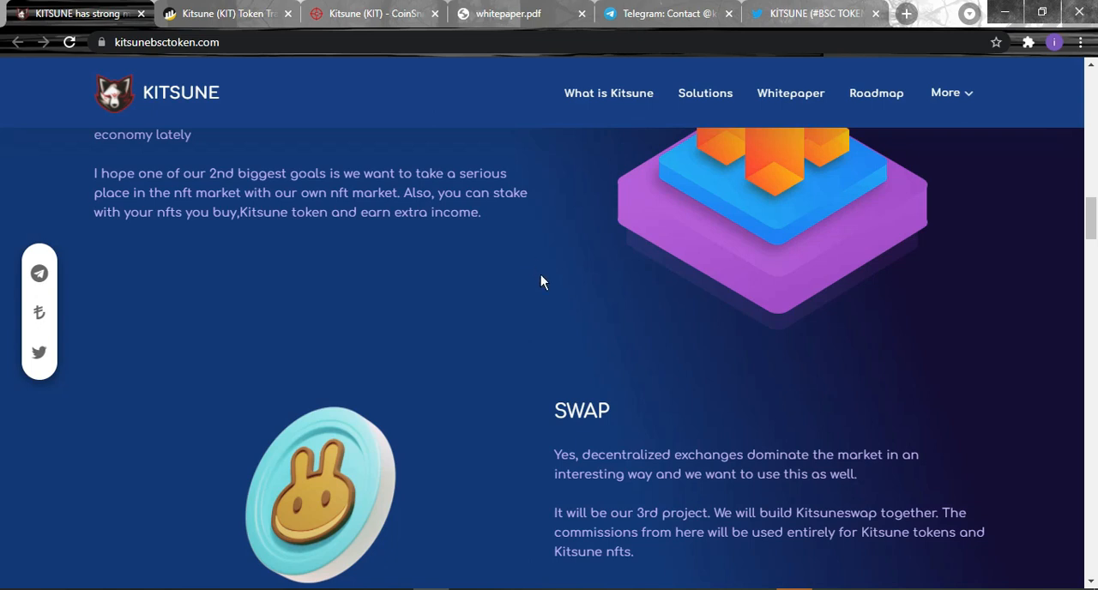
mouse_move(547, 256)
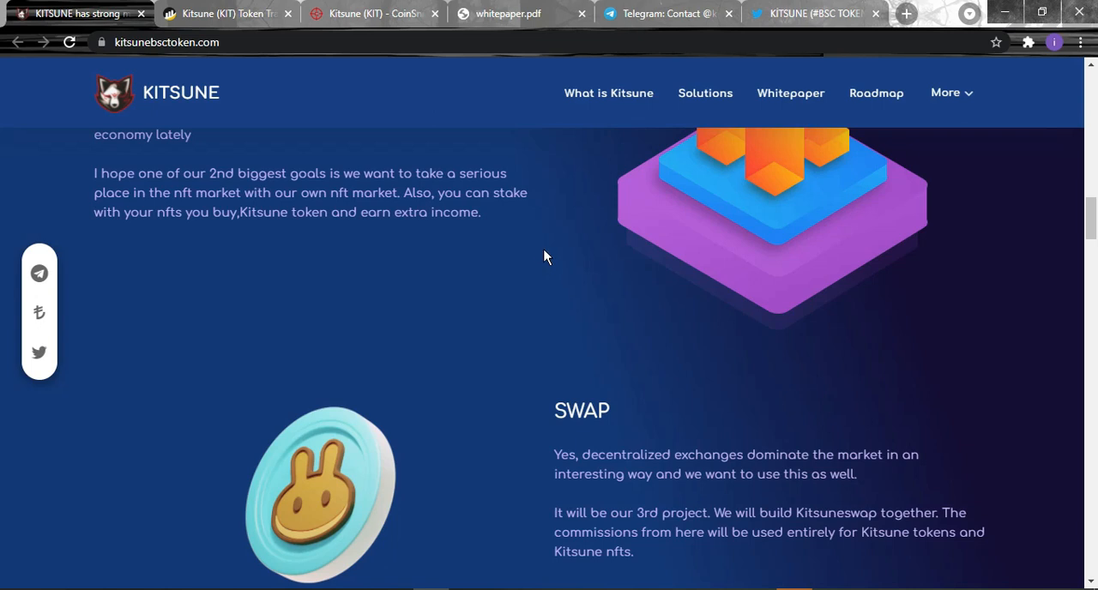
mouse_move(562, 275)
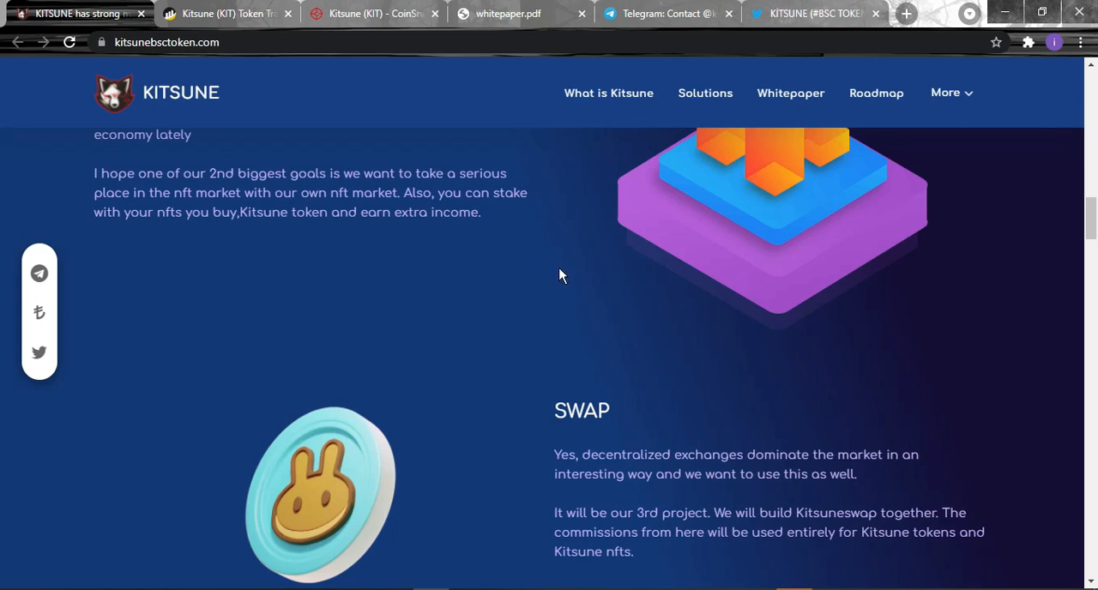
mouse_move(569, 271)
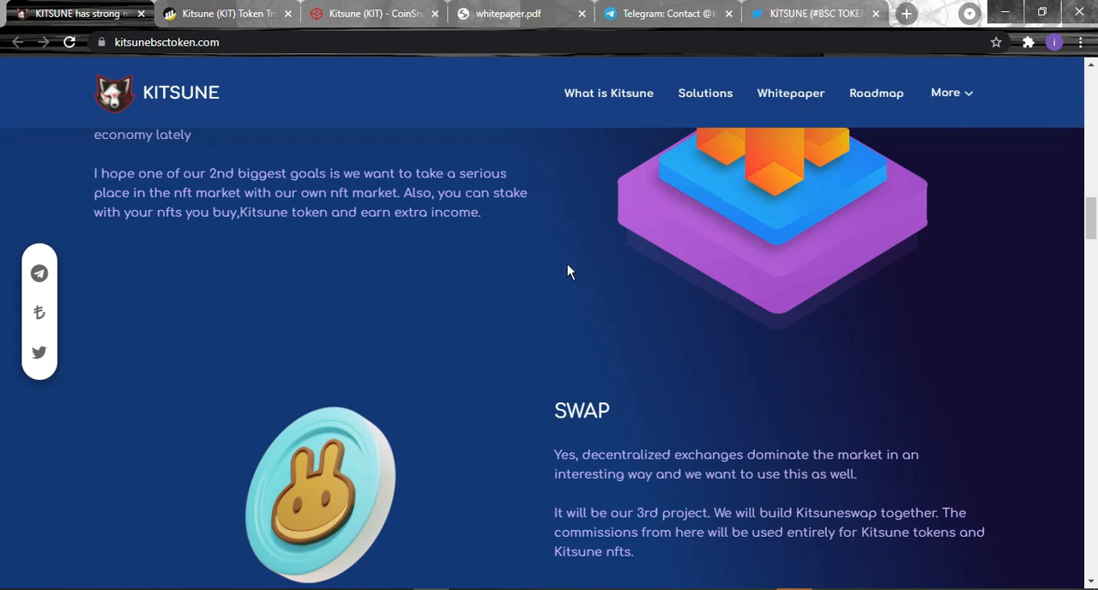
mouse_move(527, 352)
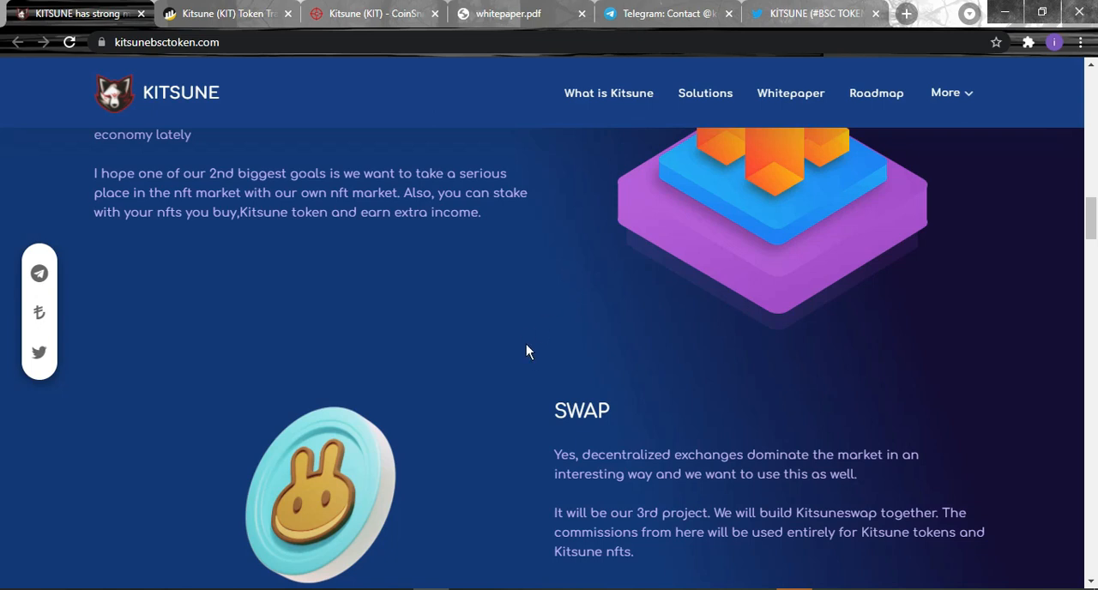
mouse_move(168, 238)
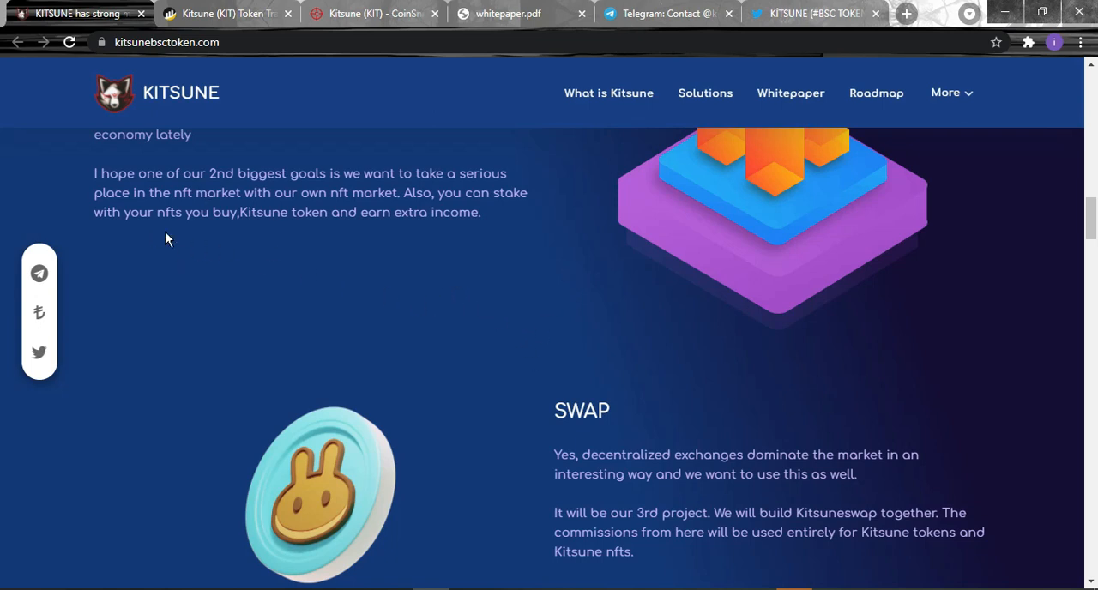
scroll("down", 3)
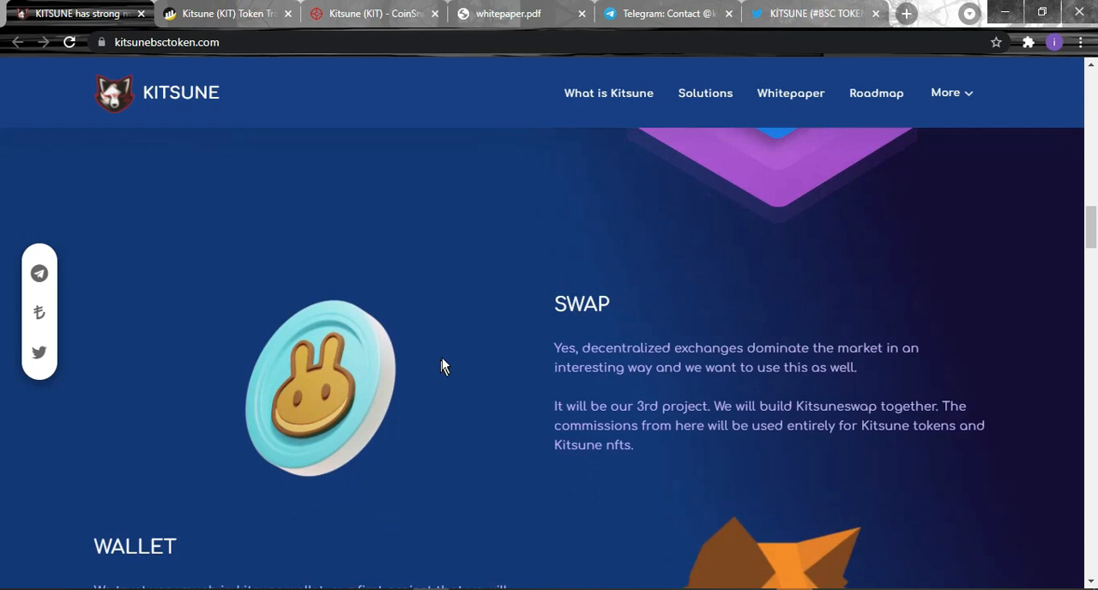
Continue past the WALLET stake-pools section to the MEME culture section.
scroll("down", 3)
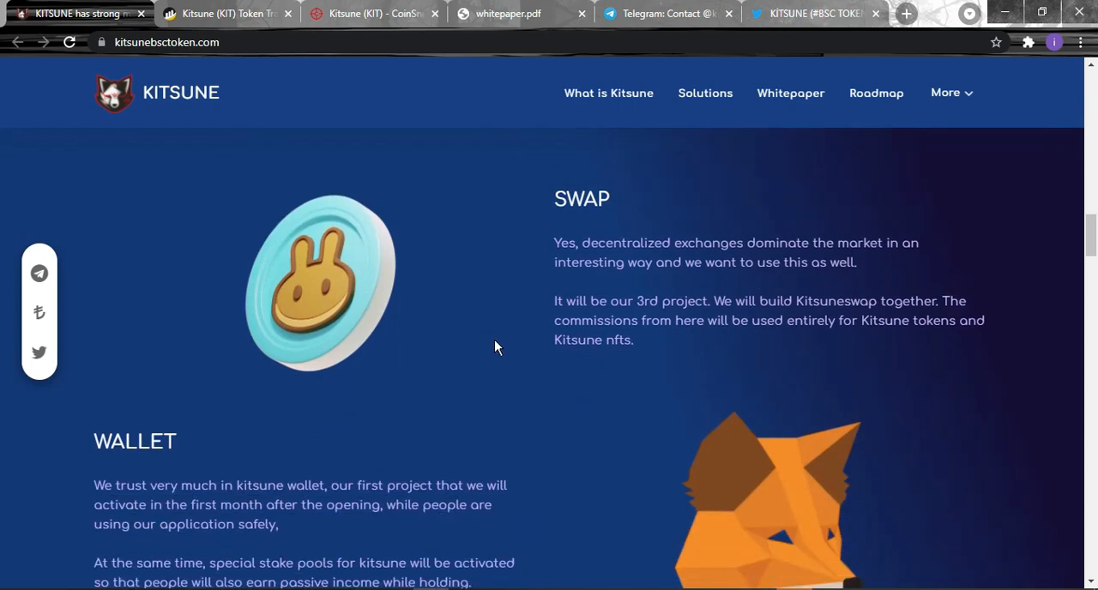
mouse_move(446, 392)
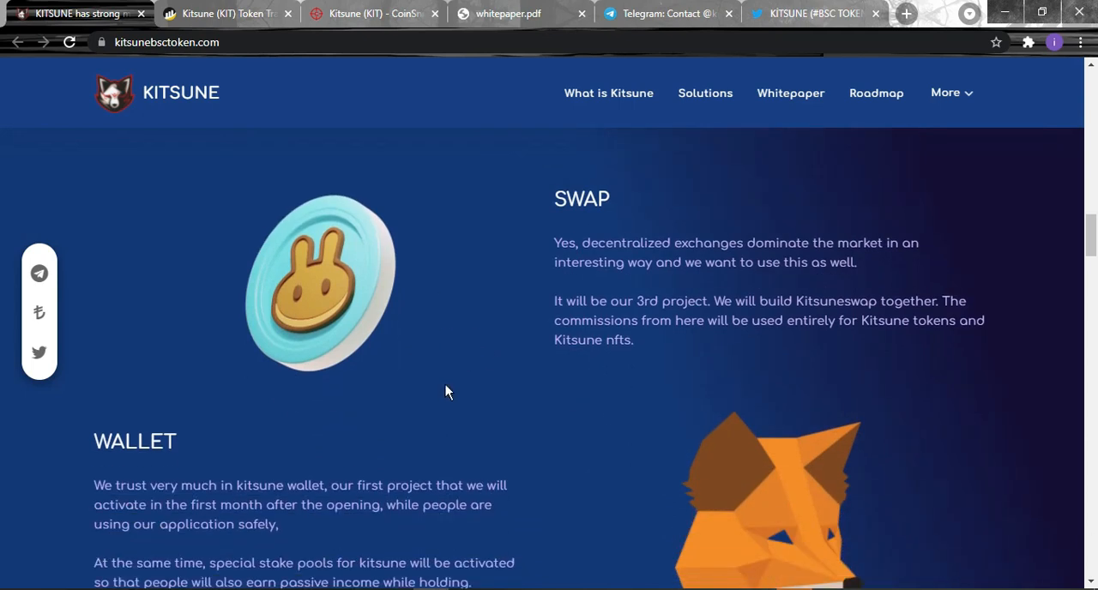
mouse_move(453, 342)
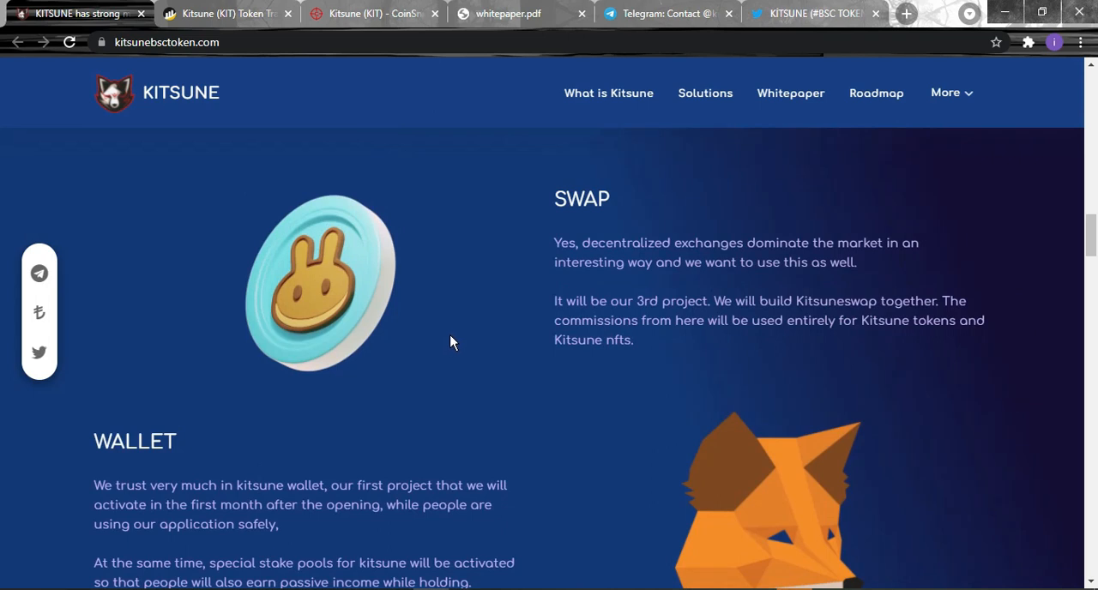
mouse_move(456, 340)
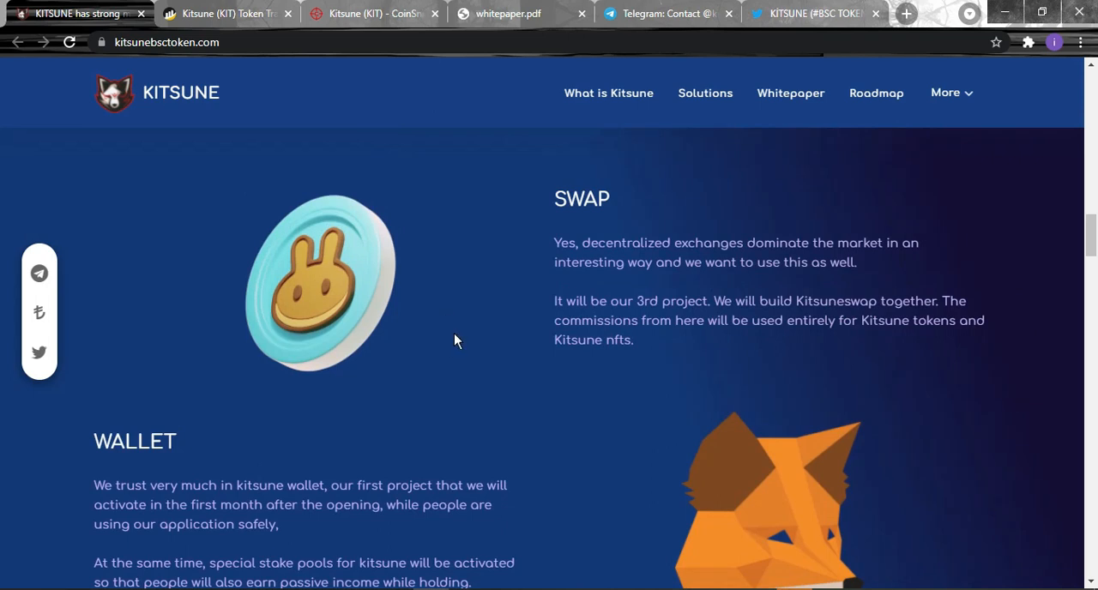
scroll("down", 3)
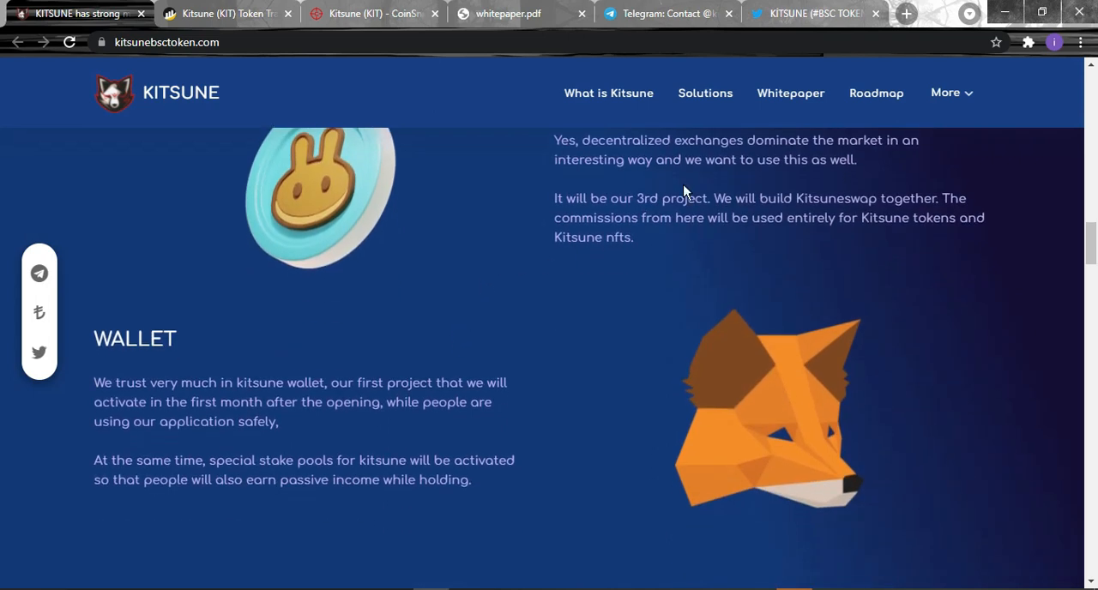
mouse_move(463, 304)
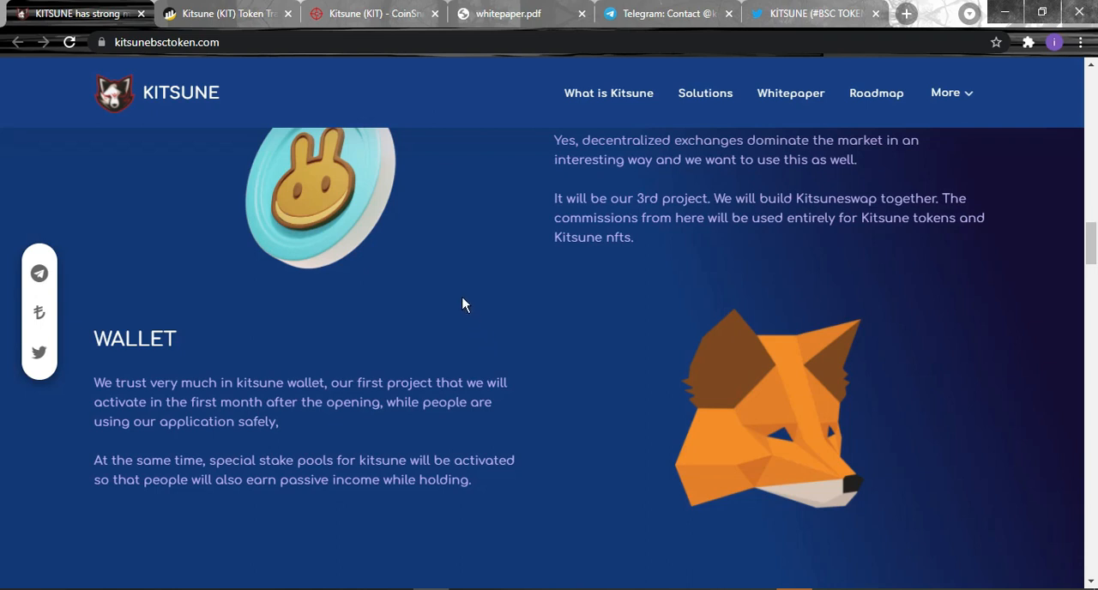
mouse_move(457, 289)
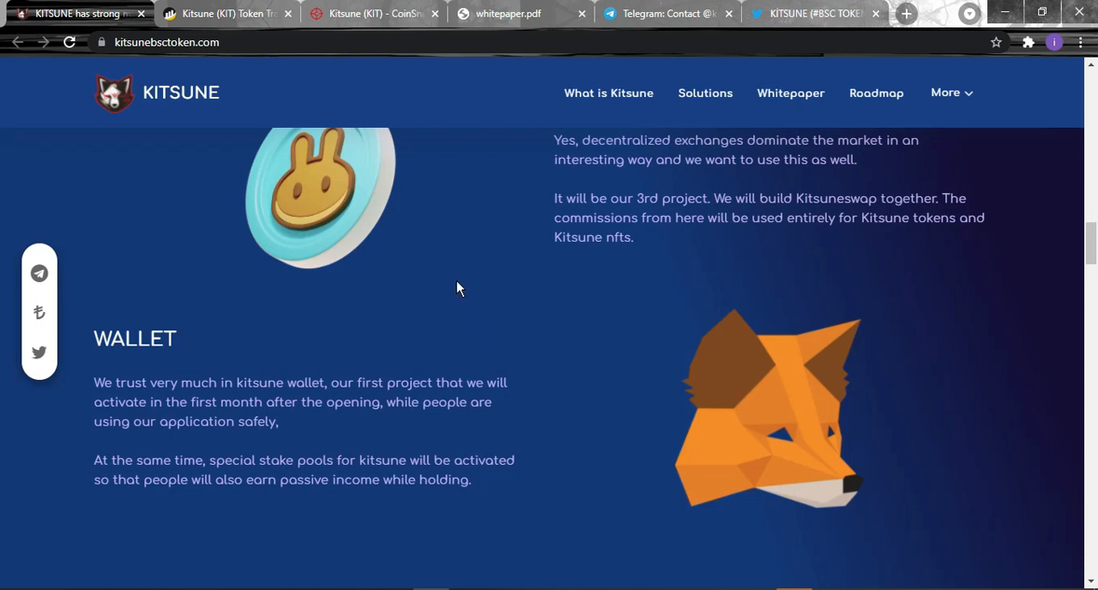
mouse_move(416, 292)
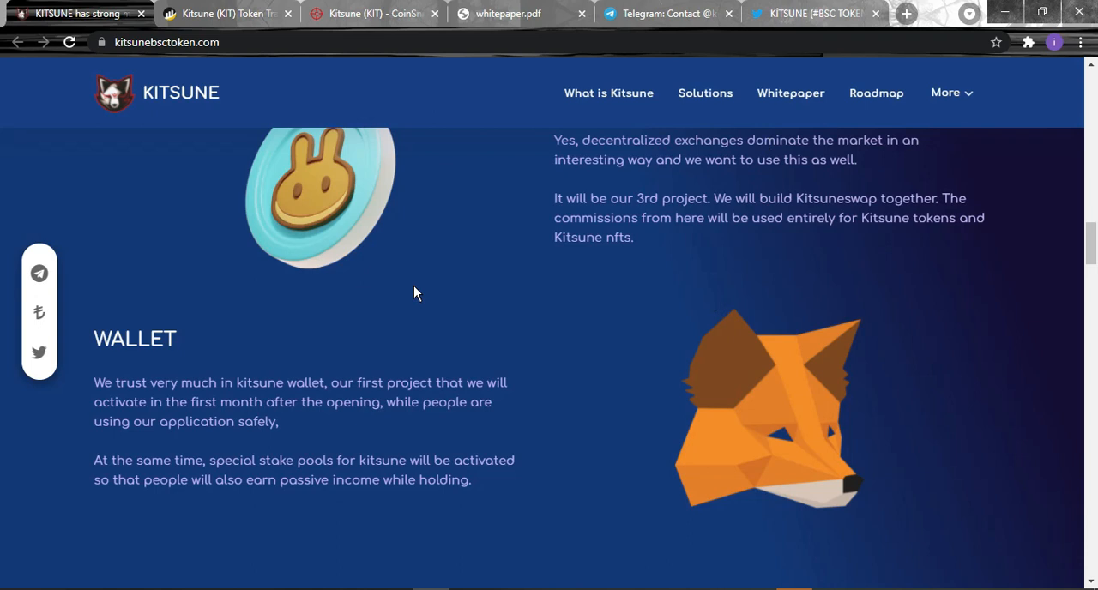
scroll("down", 3)
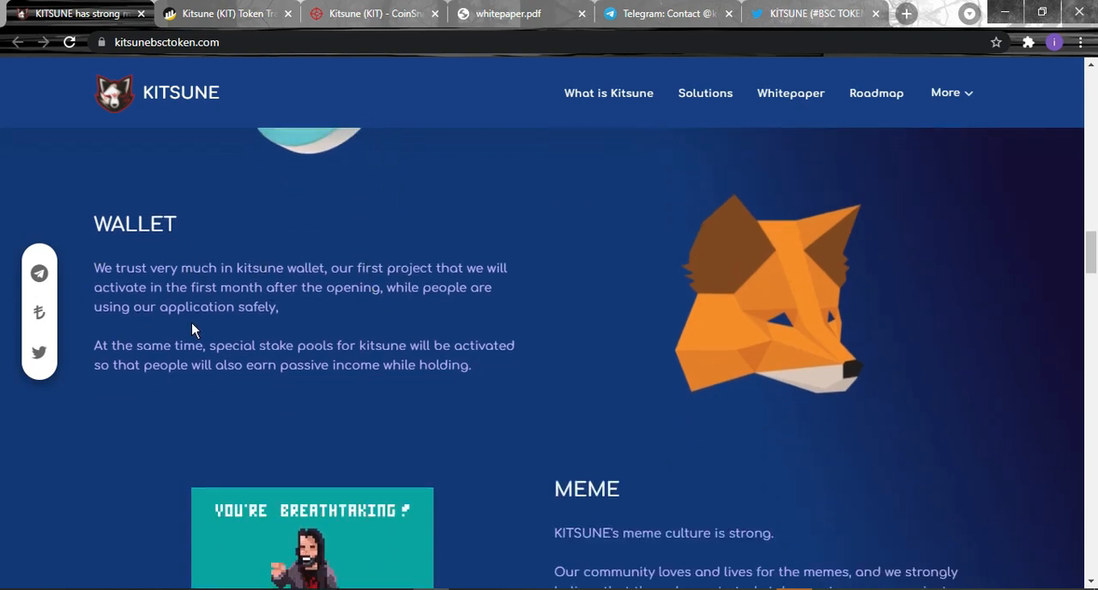
mouse_move(324, 307)
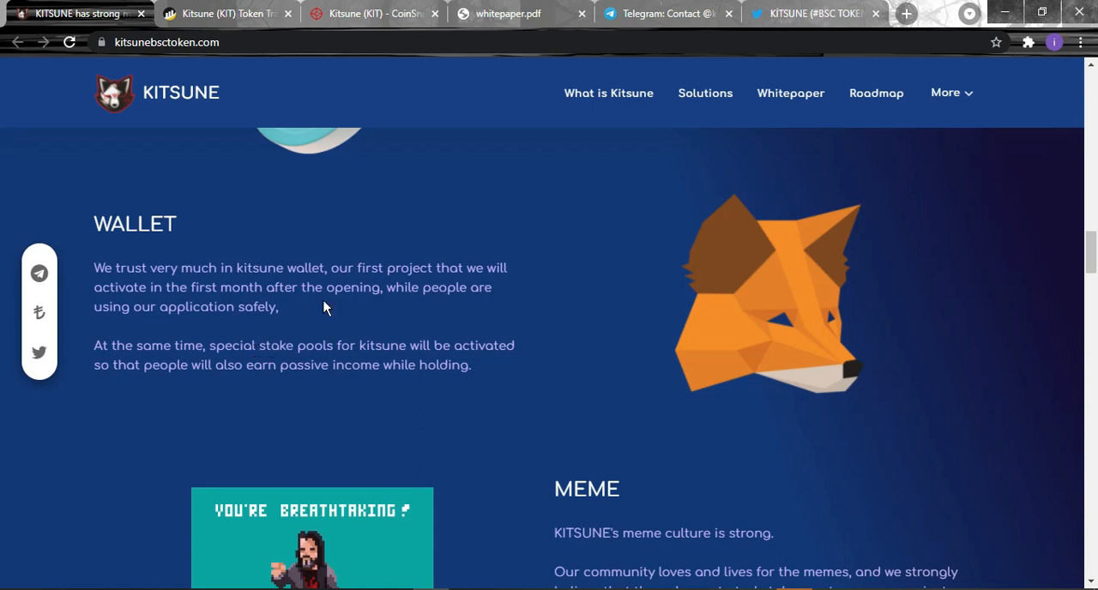
mouse_move(713, 187)
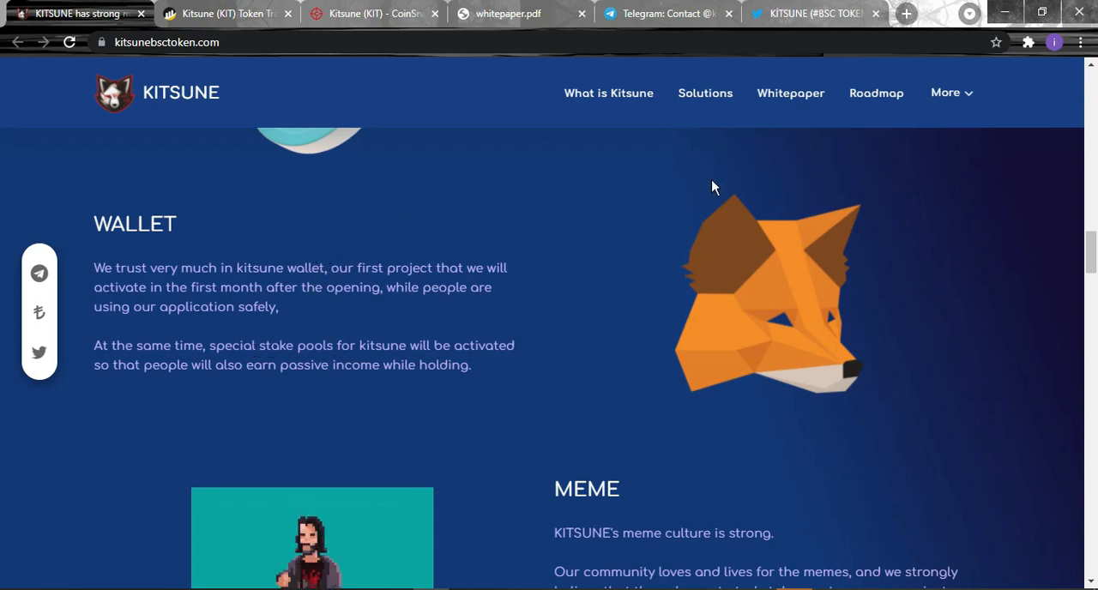
mouse_move(563, 242)
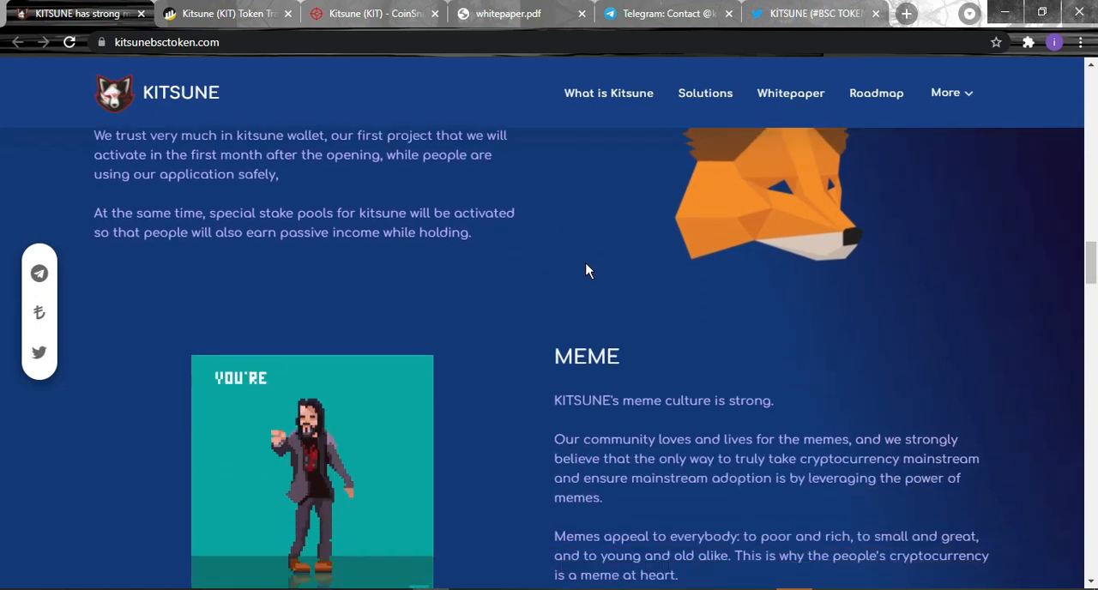
scroll("down", 3)
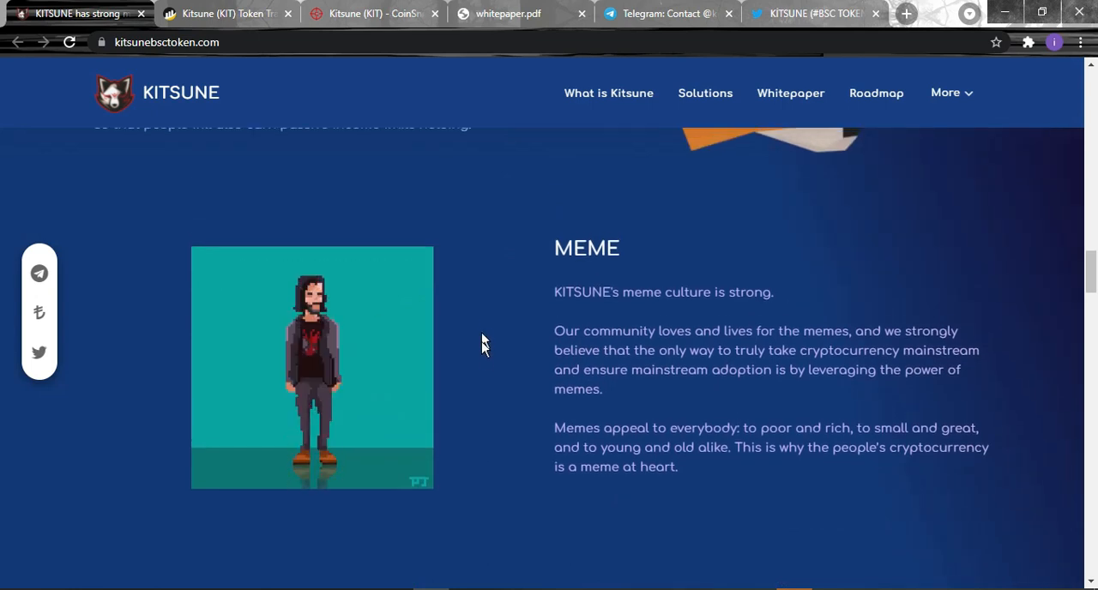
scroll("down", 3)
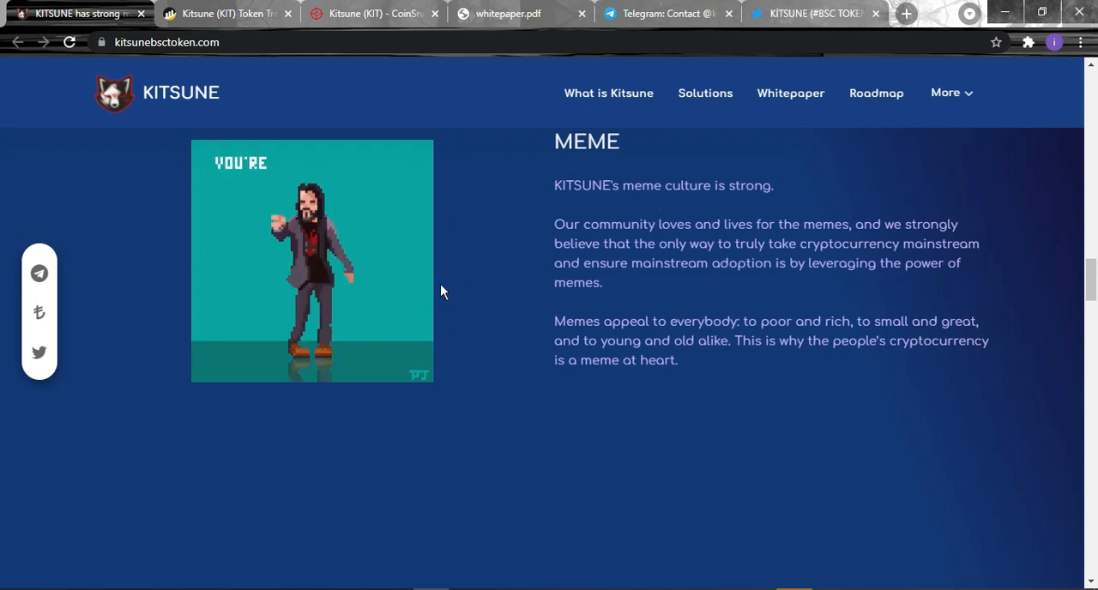
Scroll past the Android & iOS Mobile App section toward the Q4 2021–Q4 2022 Roadmap.
scroll("down", 3)
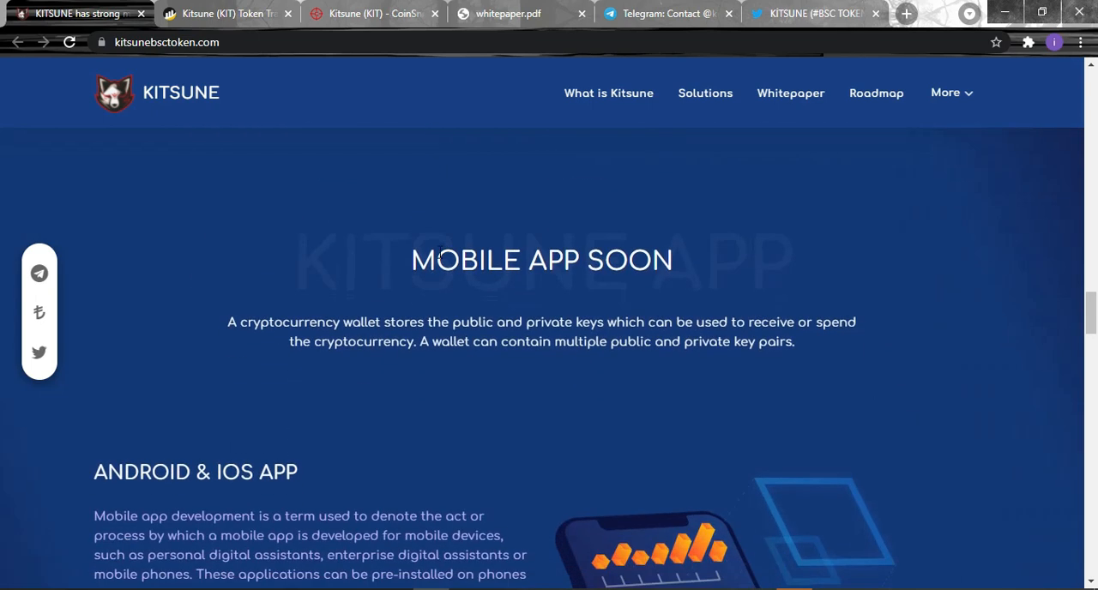
scroll("down", 3)
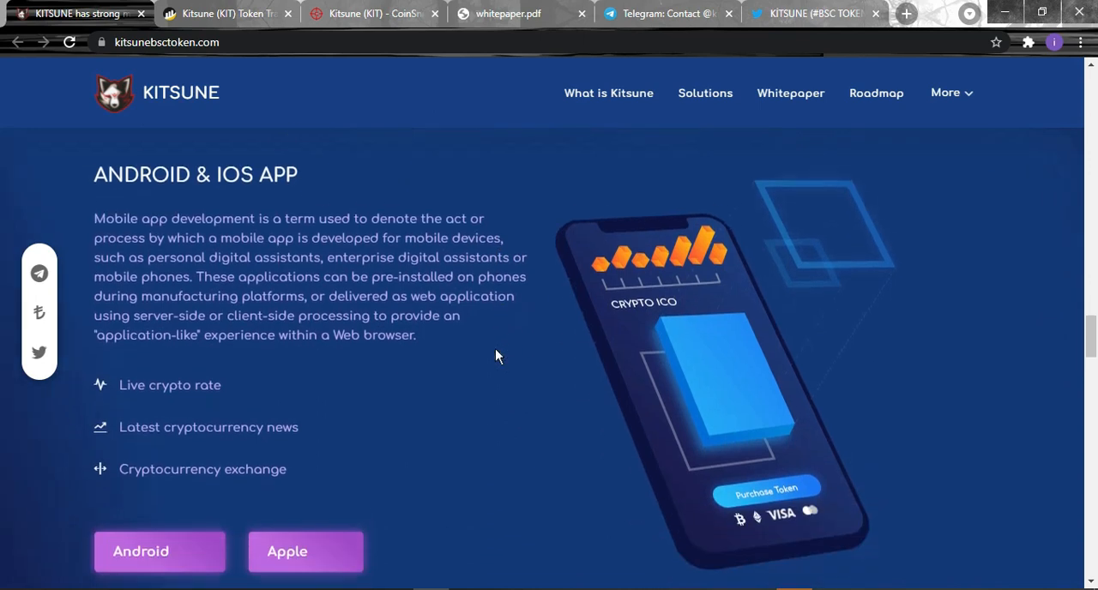
scroll("down", 3)
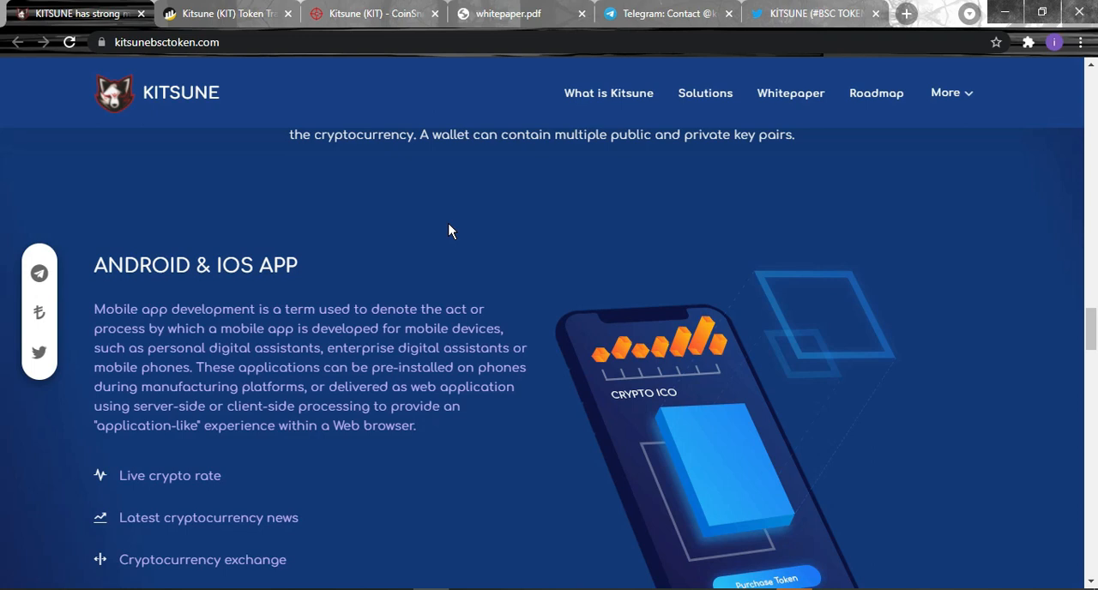
scroll("down", 3)
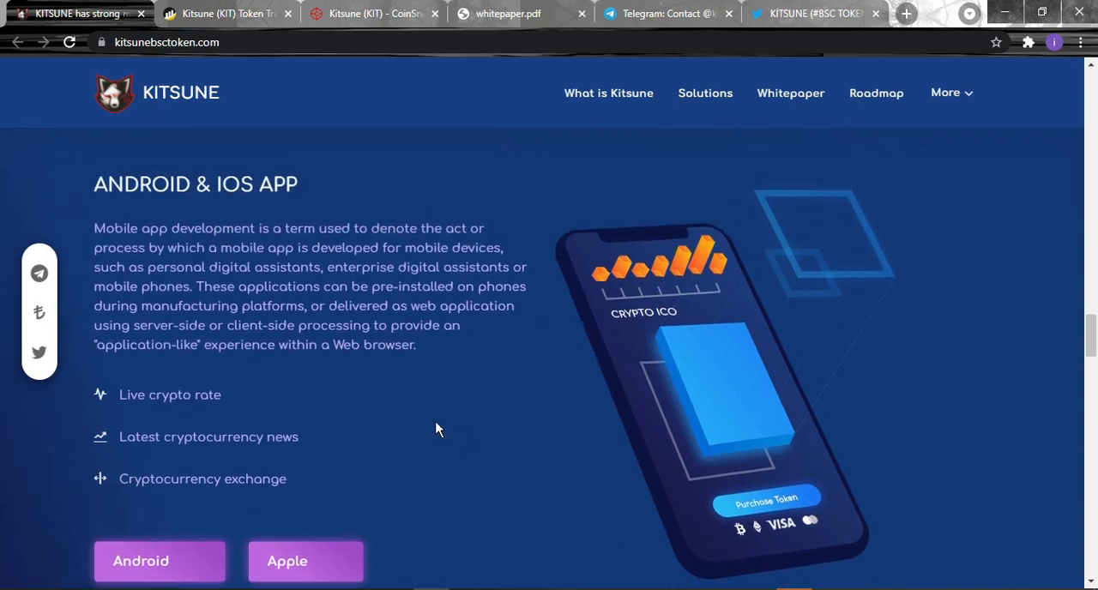
scroll("down", 3)
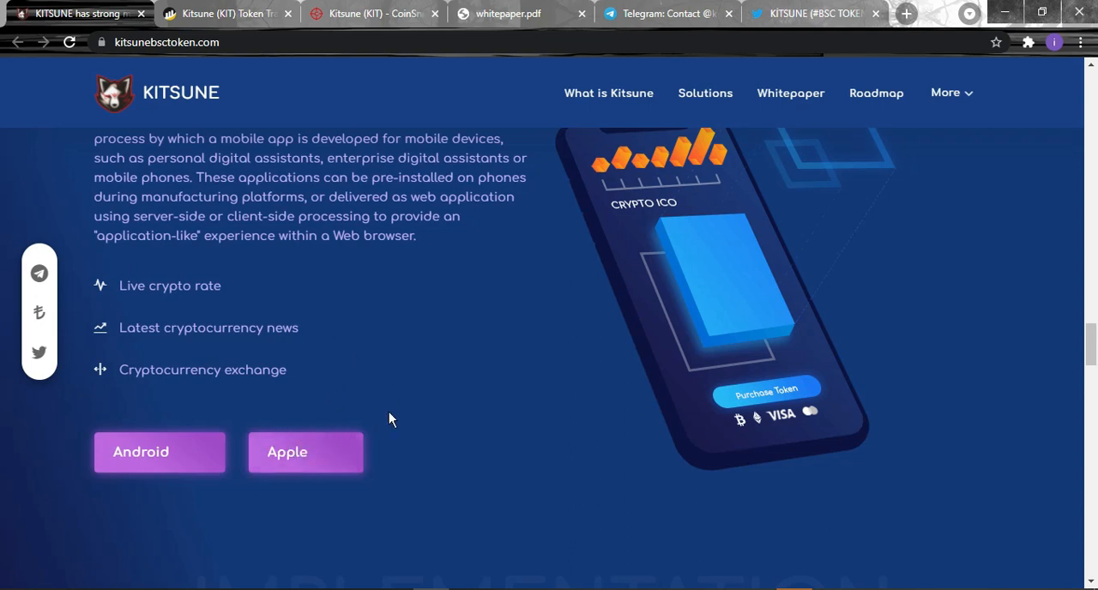
mouse_move(116, 491)
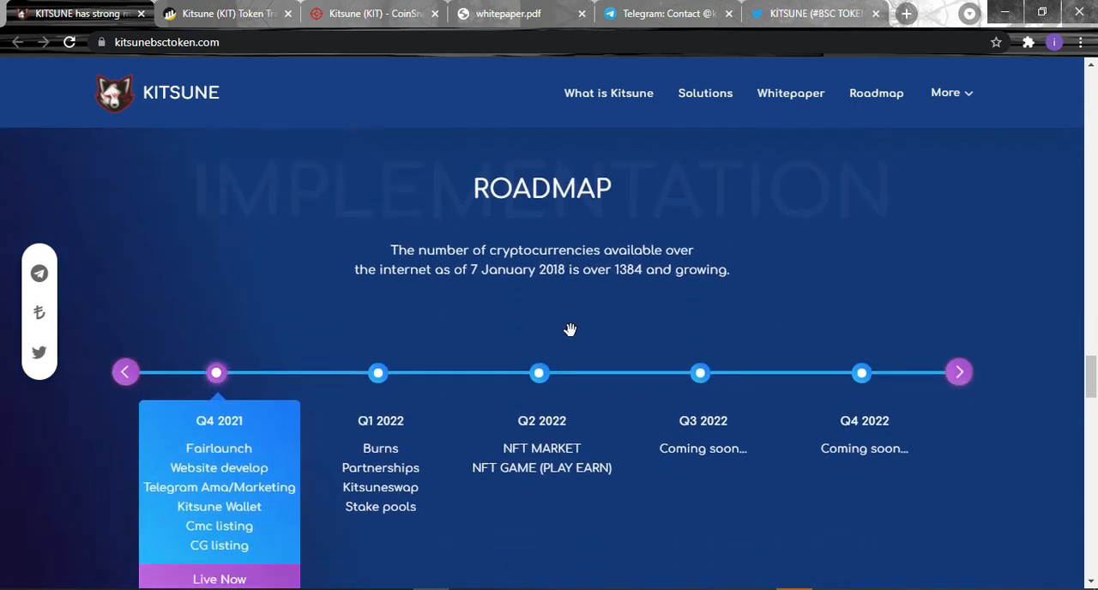
scroll("down", 3)
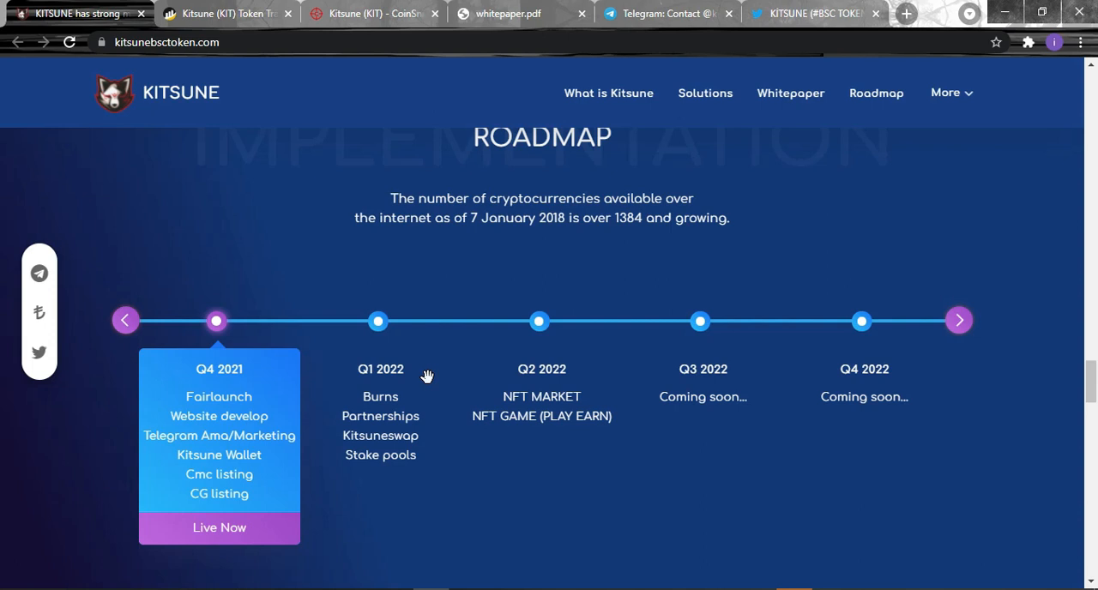
mouse_move(321, 267)
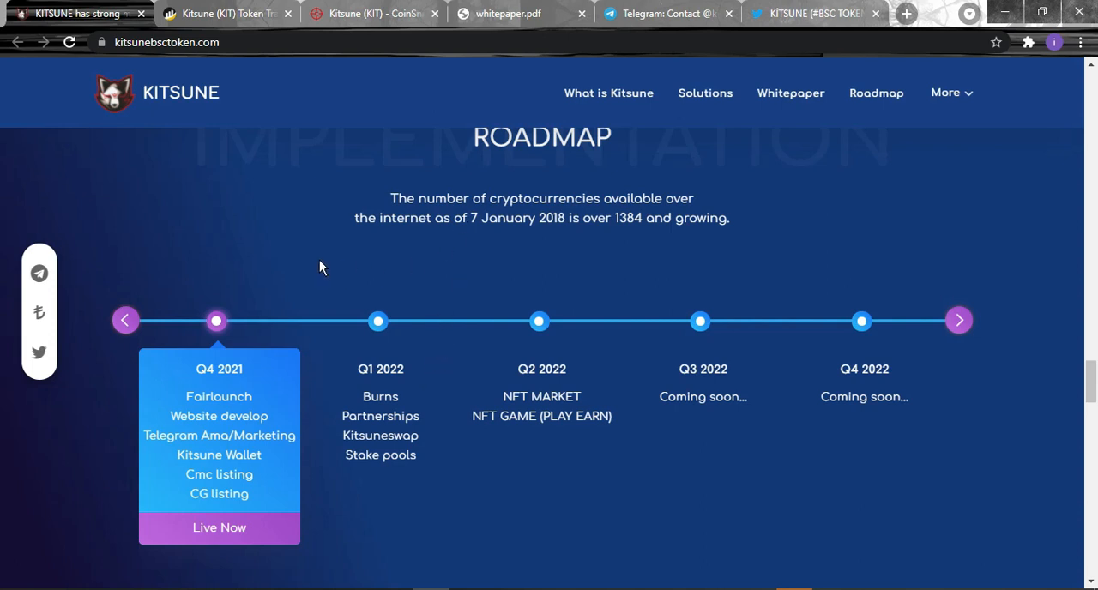
mouse_move(312, 273)
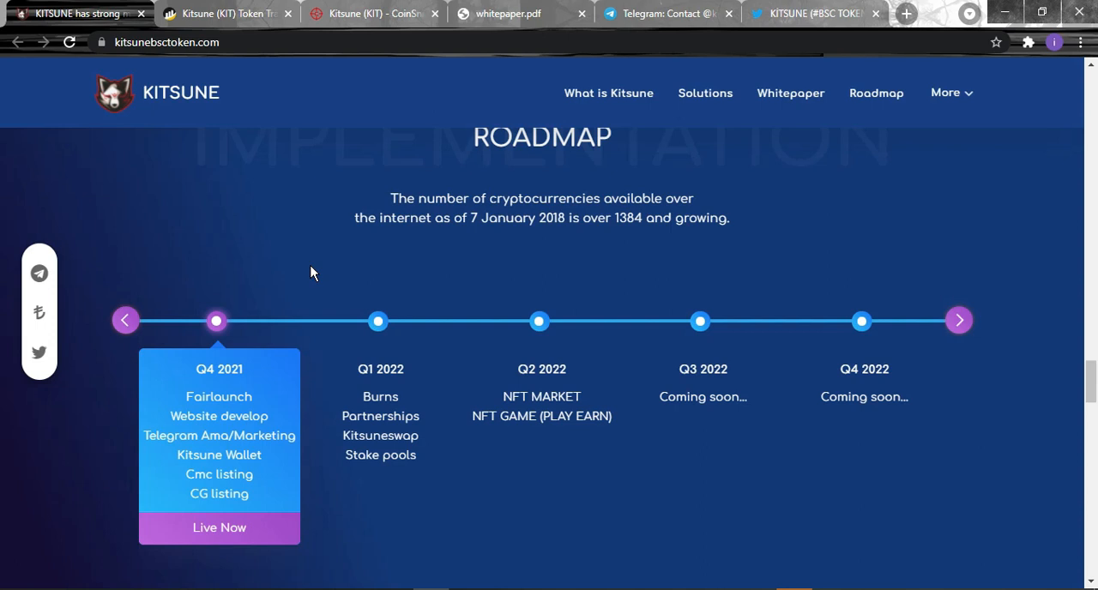
mouse_move(127, 324)
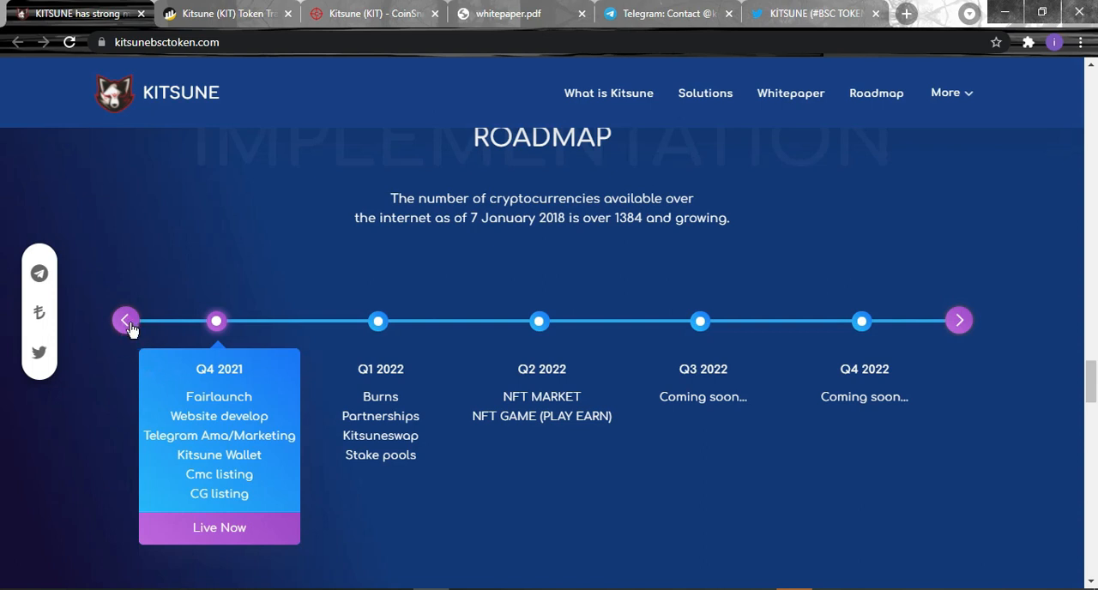
Scroll to the Token Distribution pie chart: 50% burn, 40% liquid, 5% team, 5% marketing.
scroll("down", 3)
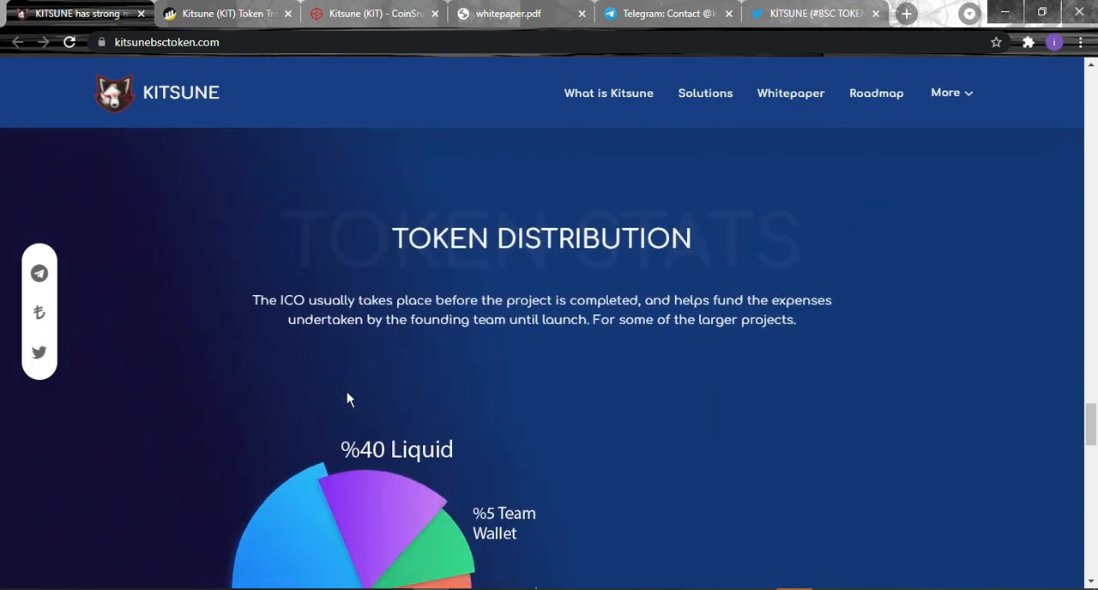
scroll("down", 3)
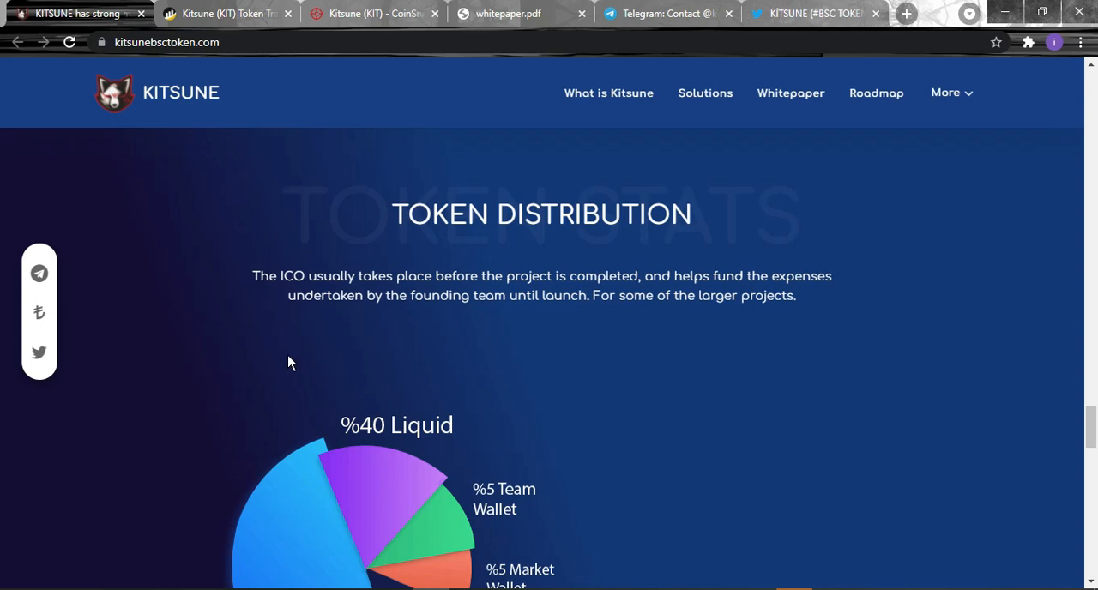
mouse_move(285, 366)
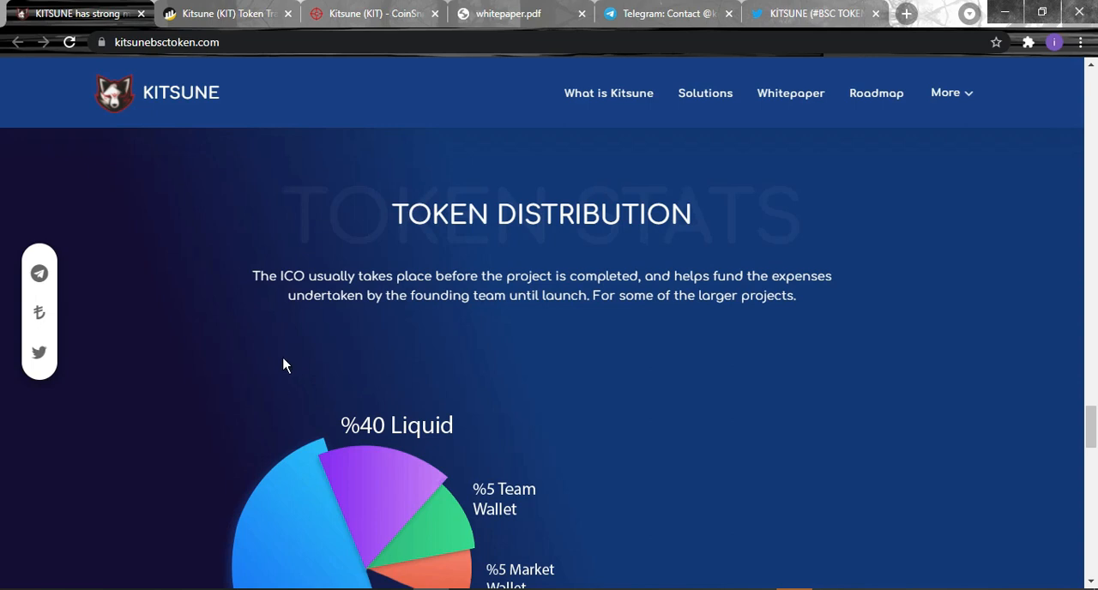
scroll("down", 3)
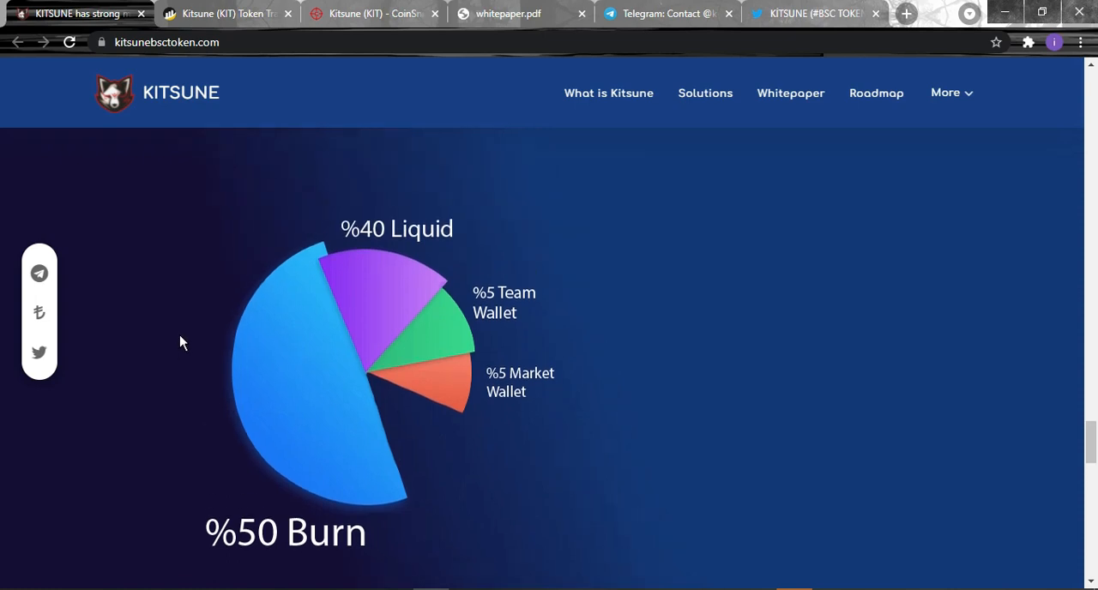
mouse_move(176, 314)
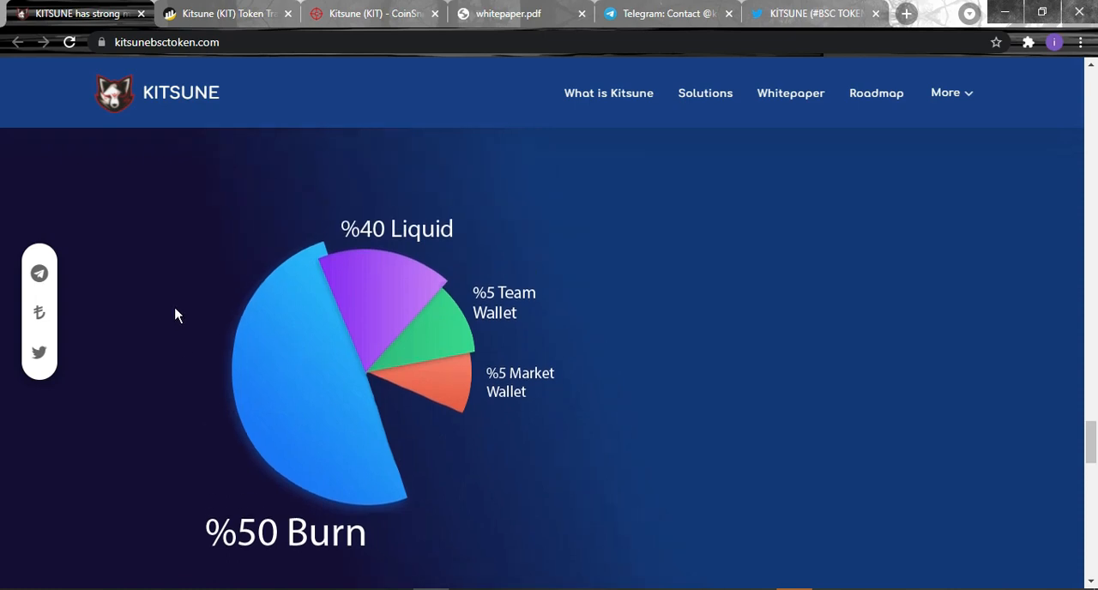
mouse_move(168, 328)
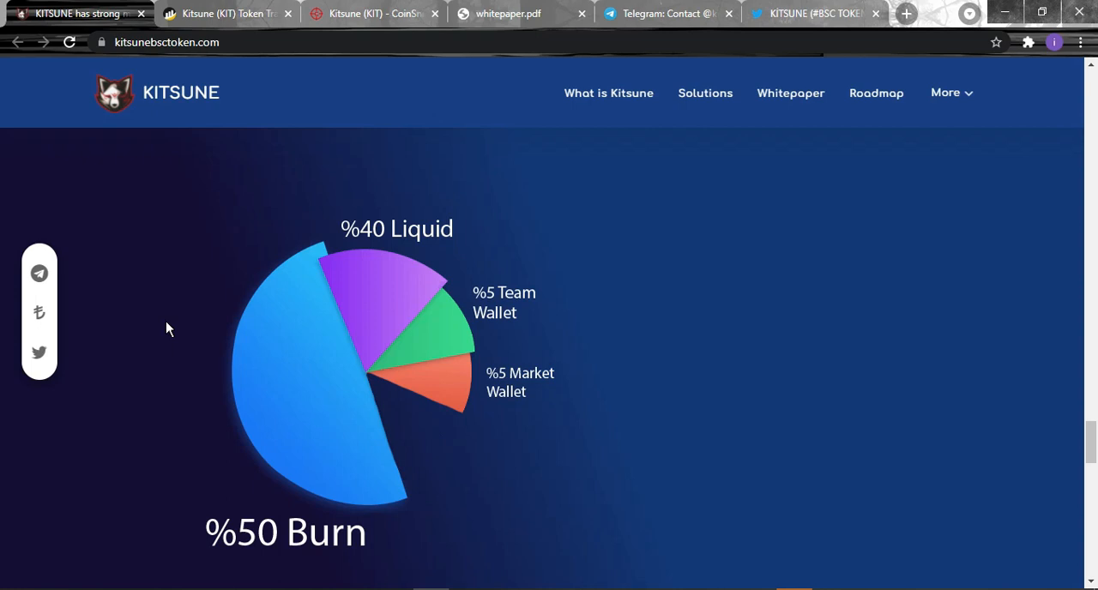
scroll("down", 3)
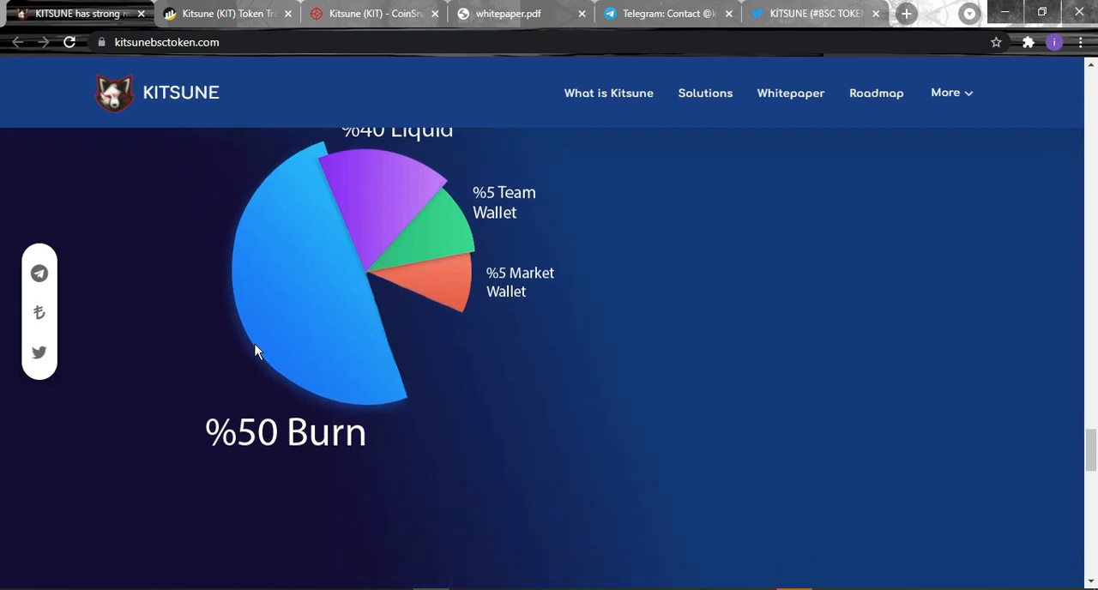
View the Contact form and Telegram link, then scroll back to the homepage hero.
scroll("down", 3)
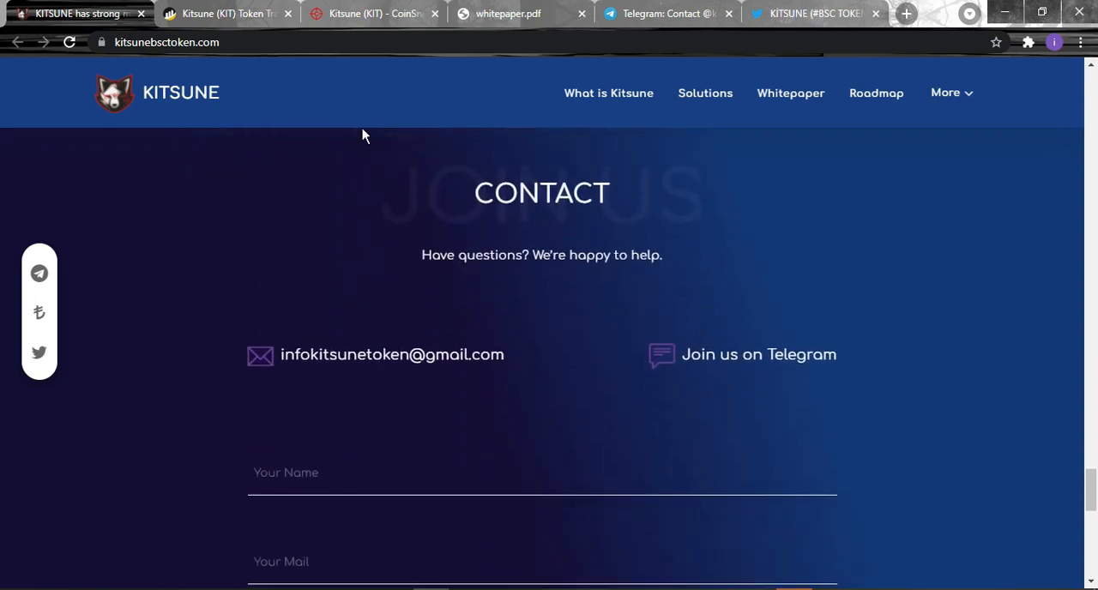
scroll("down", 3)
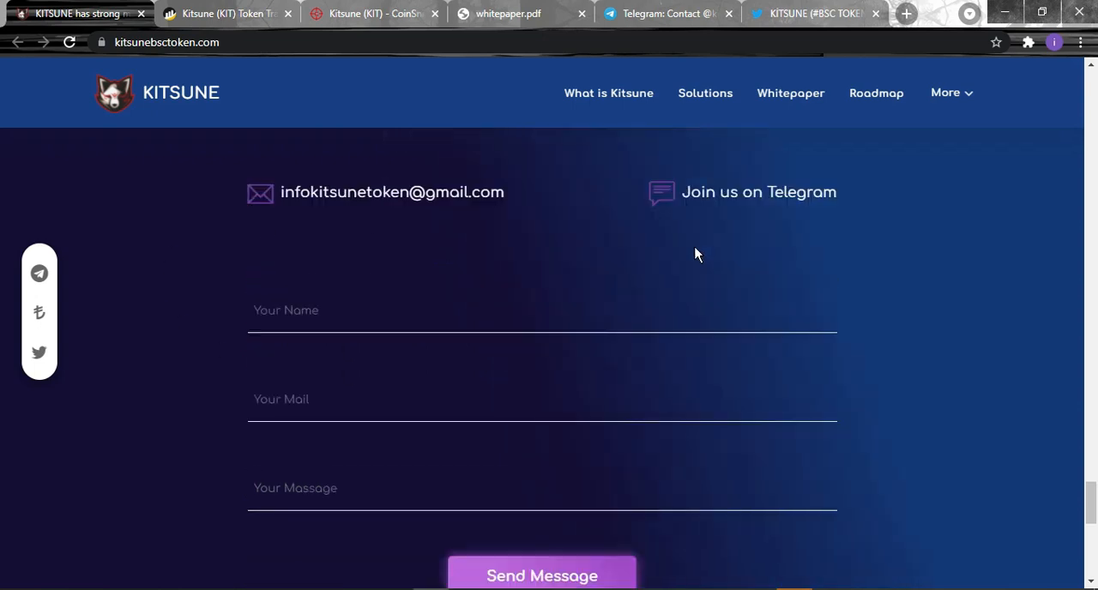
scroll("down", 3)
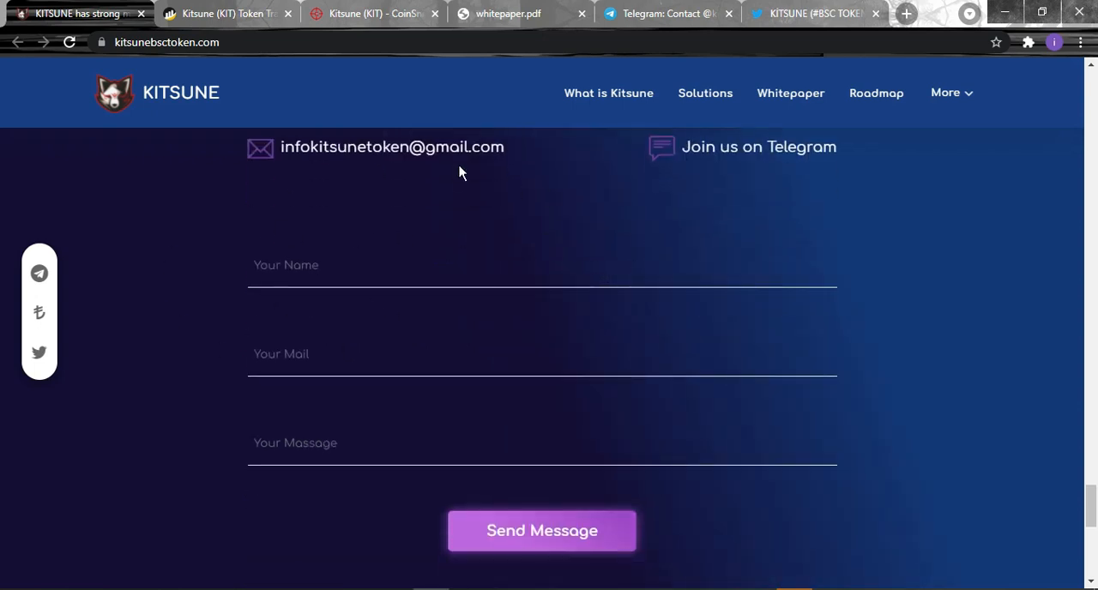
mouse_move(324, 227)
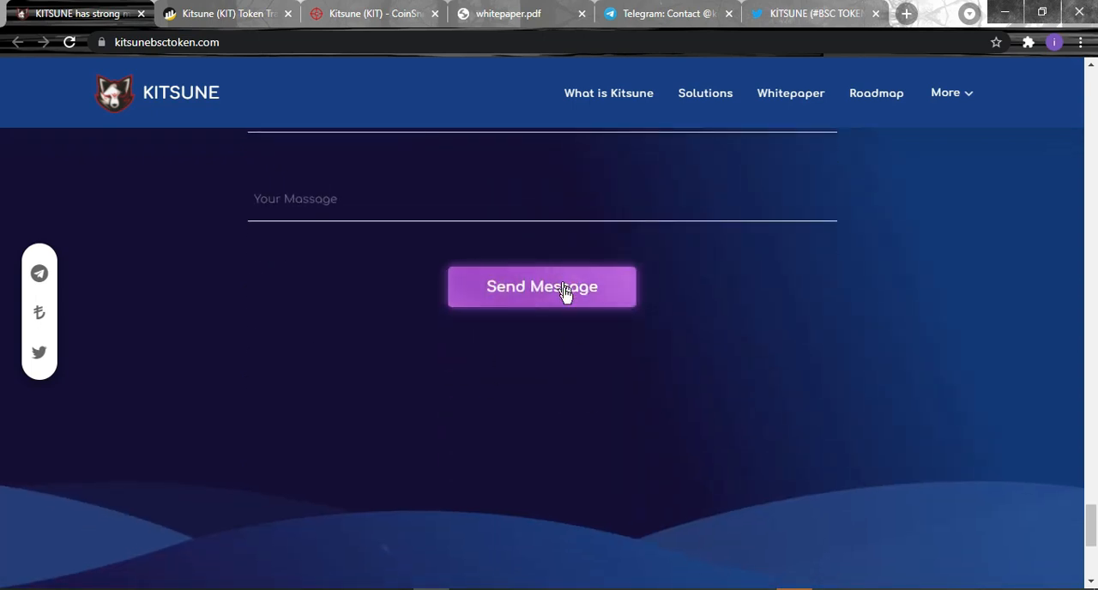
scroll("up", 3)
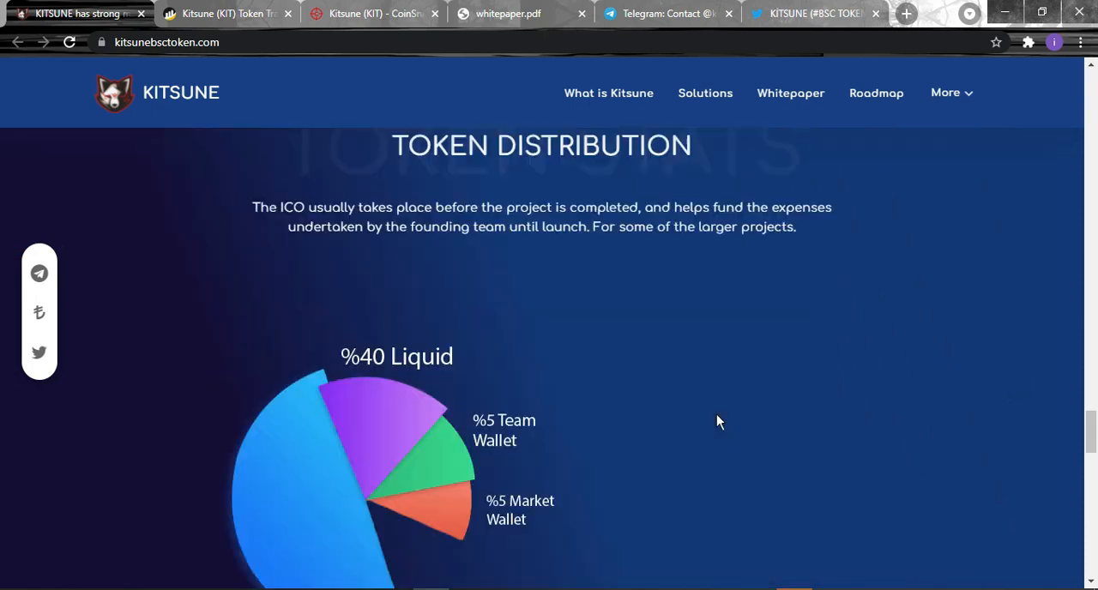
scroll("up", 3)
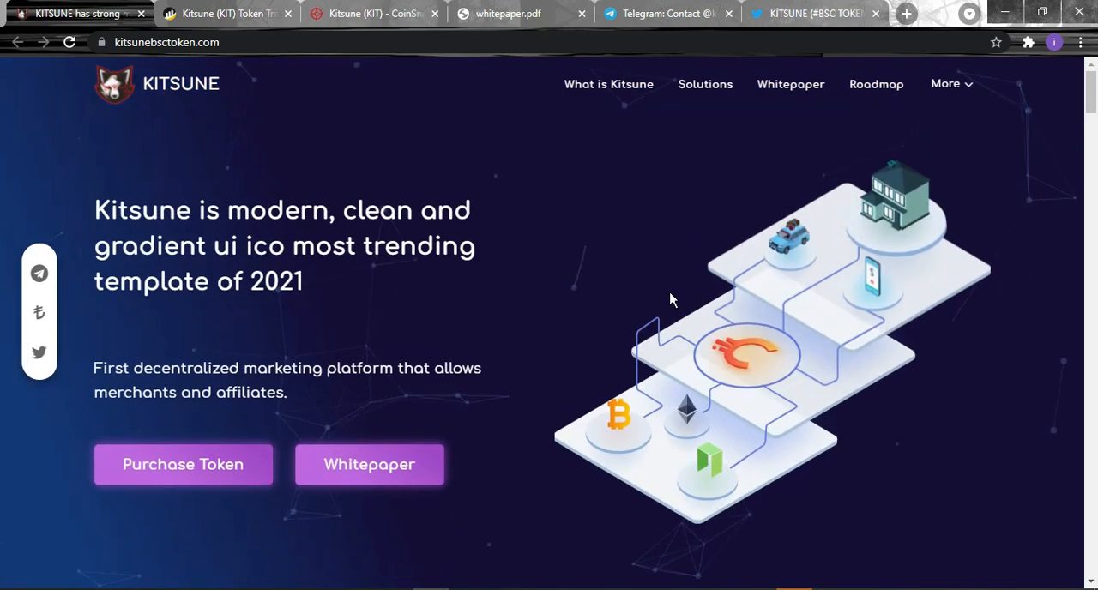
mouse_move(558, 229)
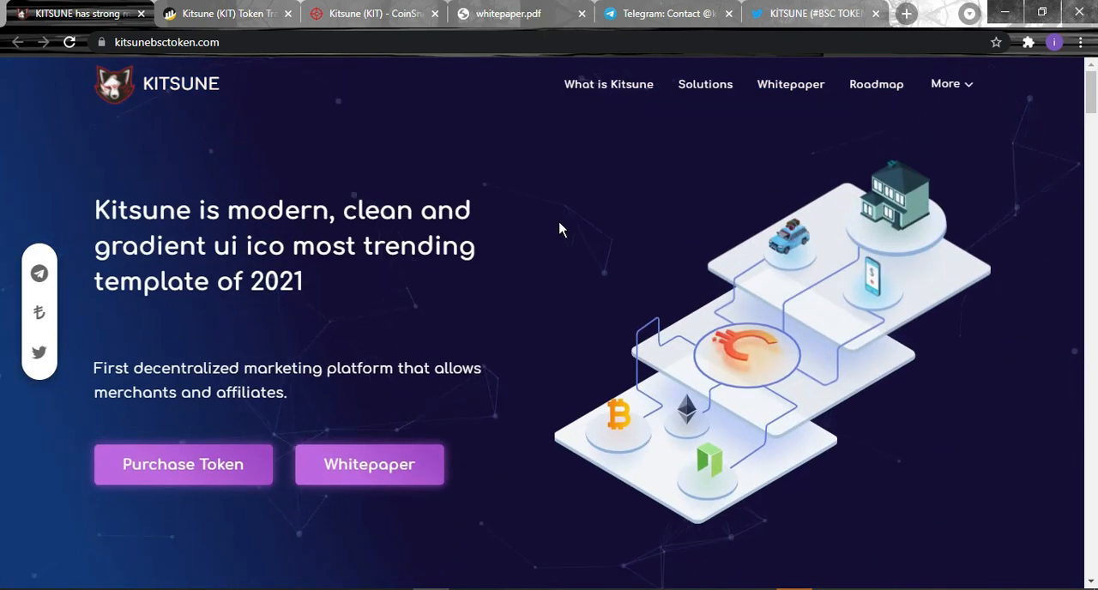
View the Kitsune Token Telegram group (383 members), then the Twitter profile (1,324 followers).
left_click(669, 12)
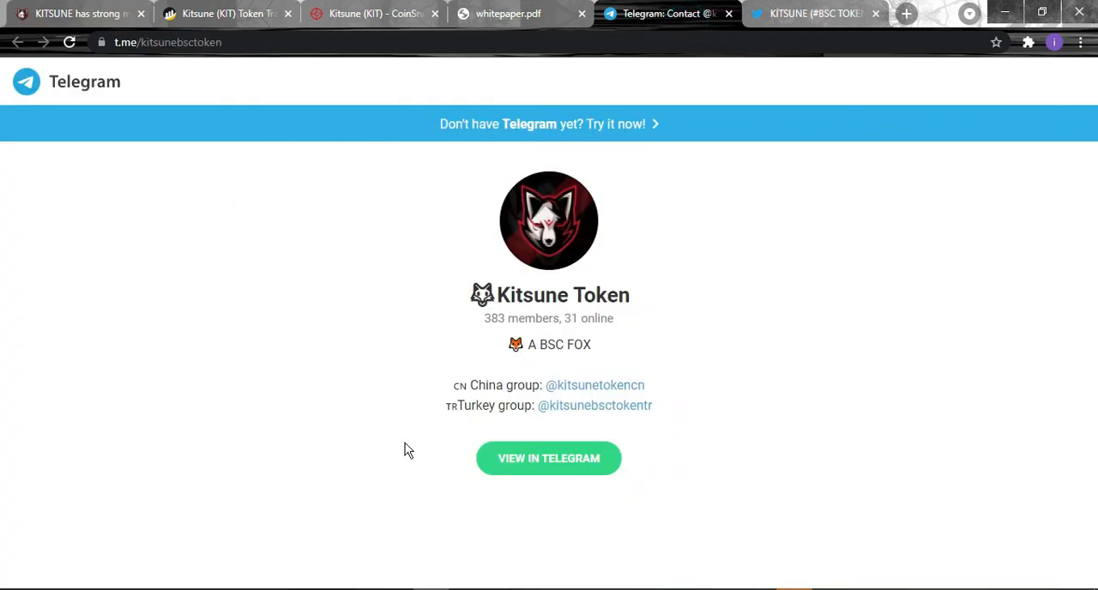
mouse_move(482, 340)
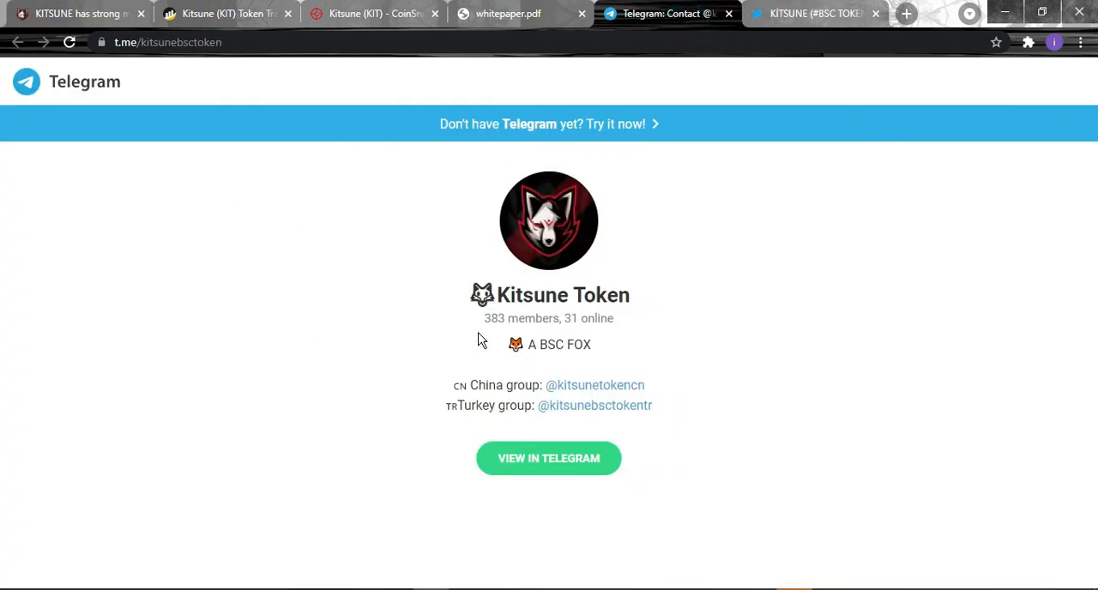
mouse_move(493, 360)
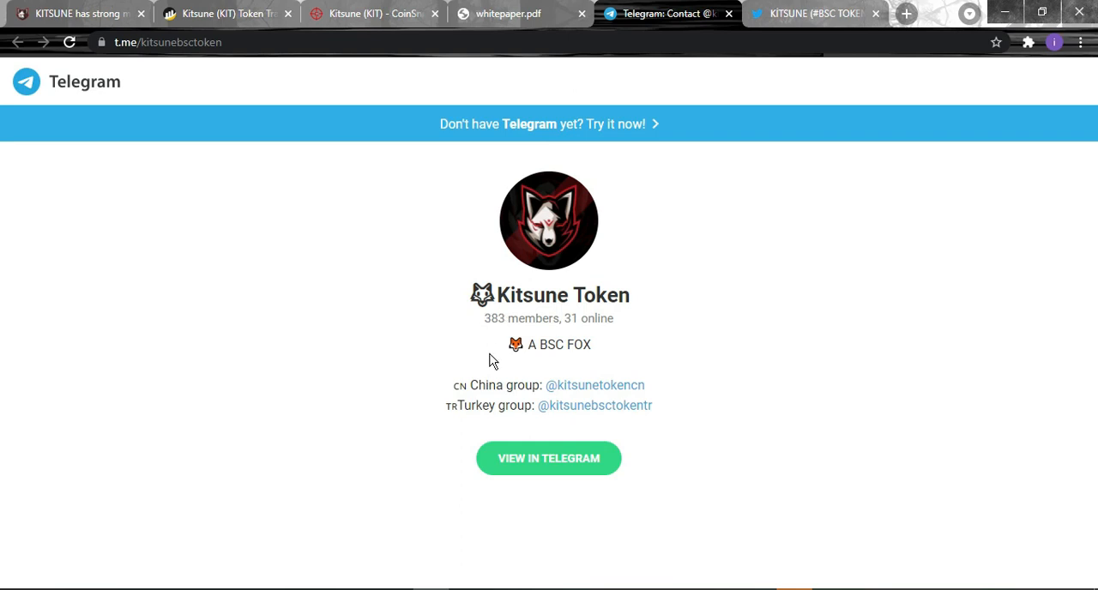
mouse_move(594, 405)
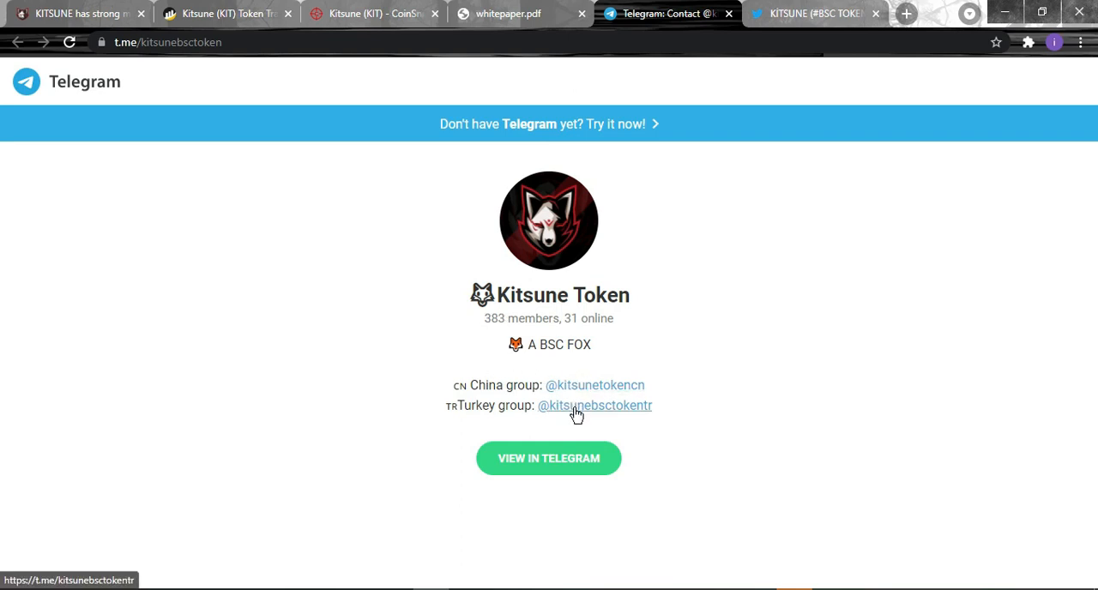
left_click(810, 13)
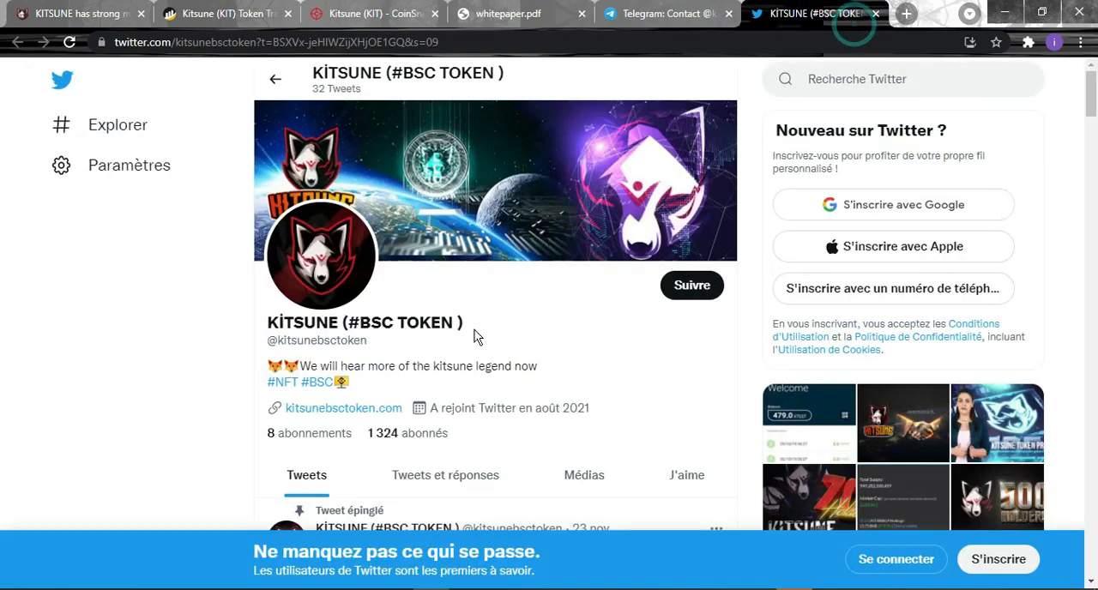
mouse_move(189, 463)
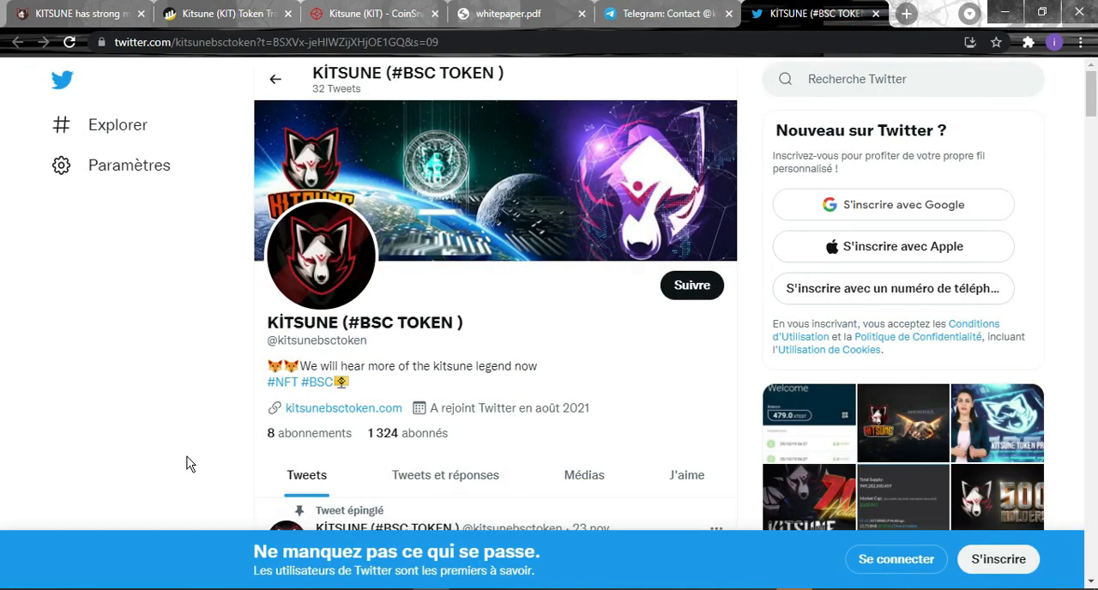